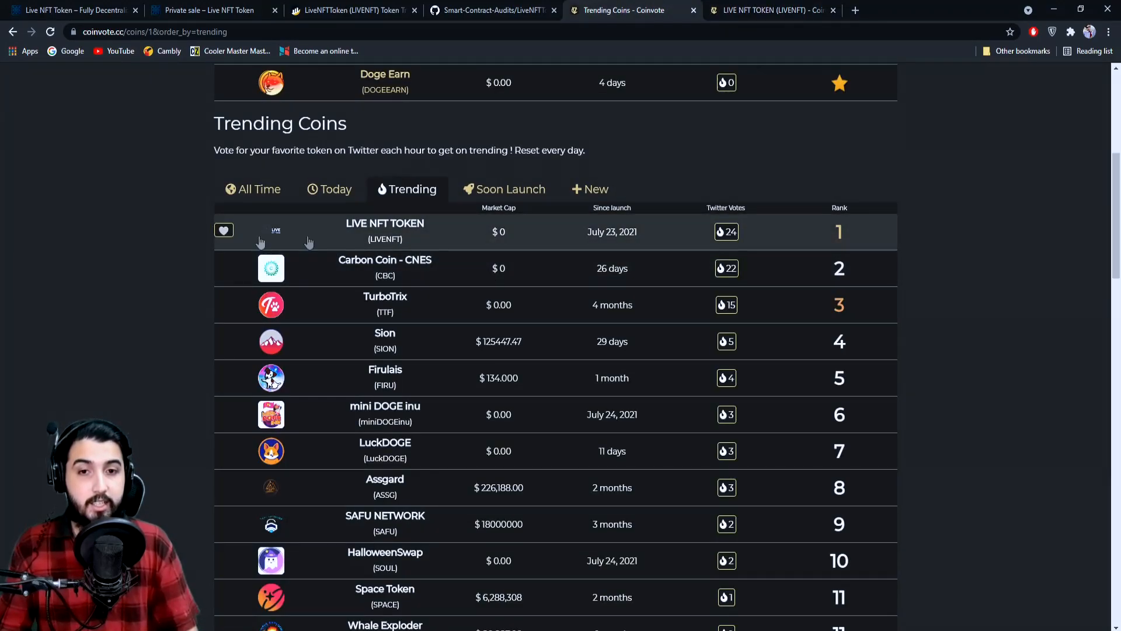
pyautogui.moveTo(943, 234)
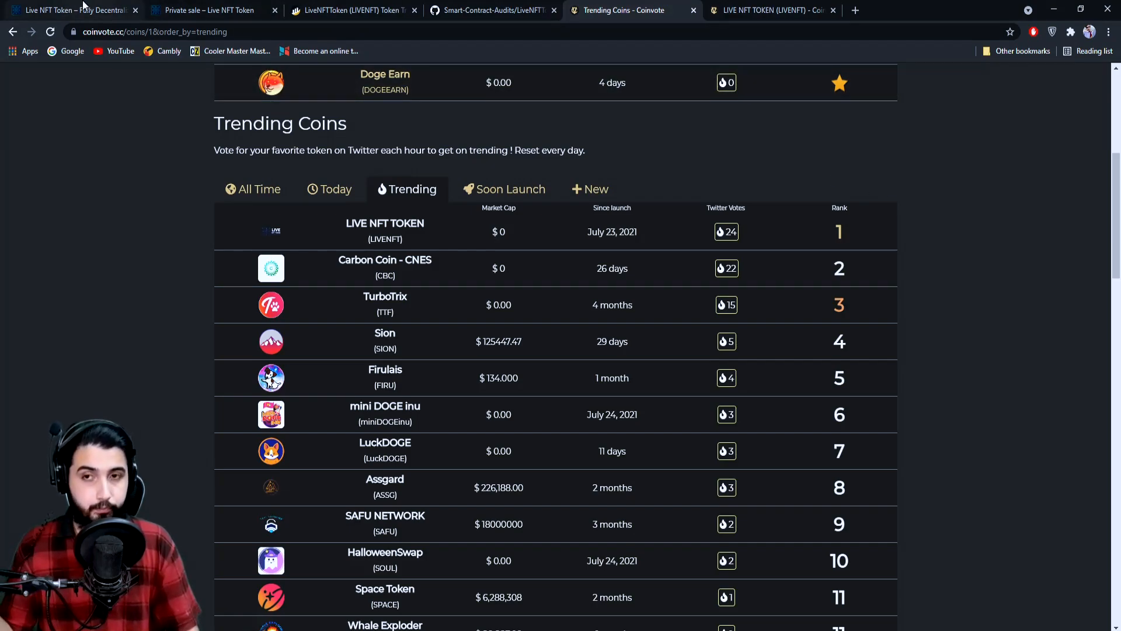
# Step: Switch to the livenft.net tab and scroll past the hero to the Join Private Sale section
pyautogui.click(68, 10)
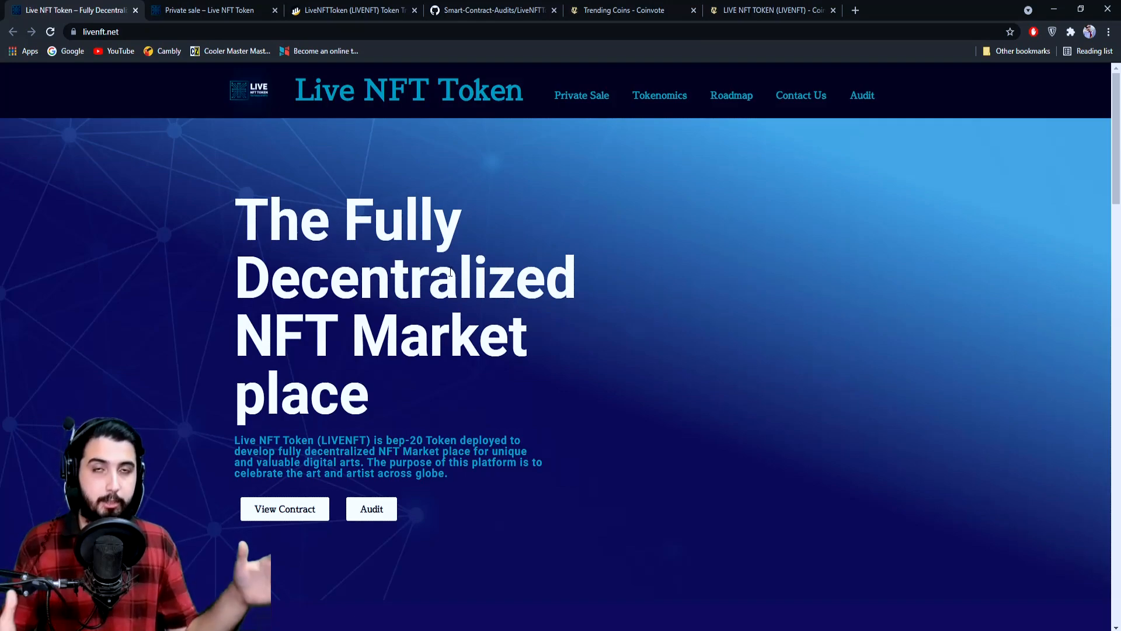
pyautogui.scroll(-3)
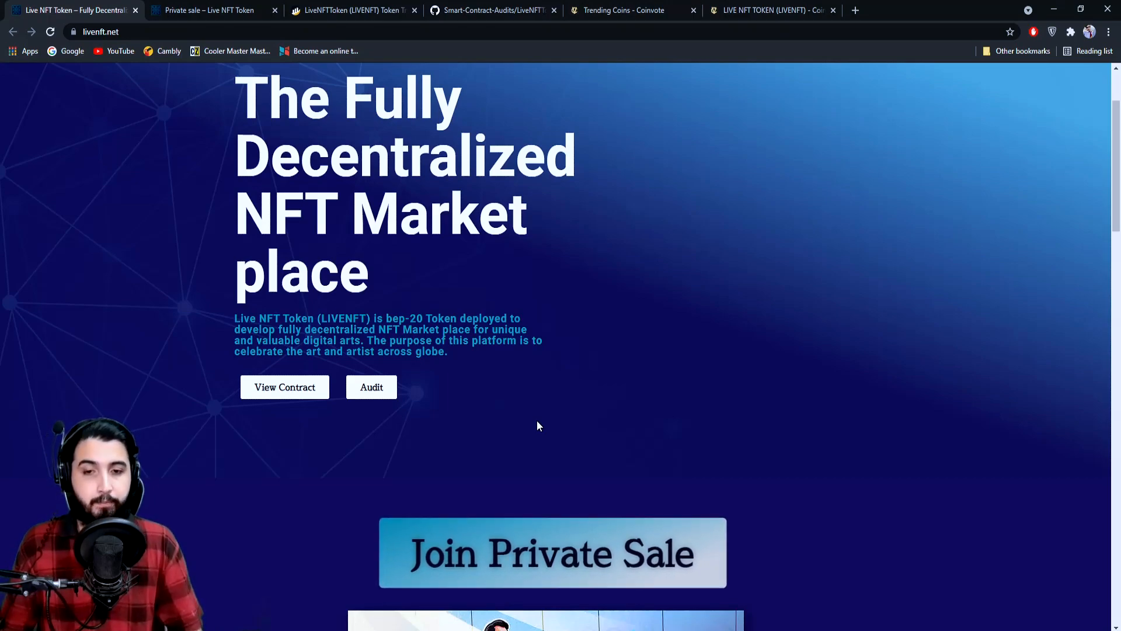
# Step: Open the token's BscScan contract page via View Contract, then return to livenft.net
pyautogui.scroll(-3)
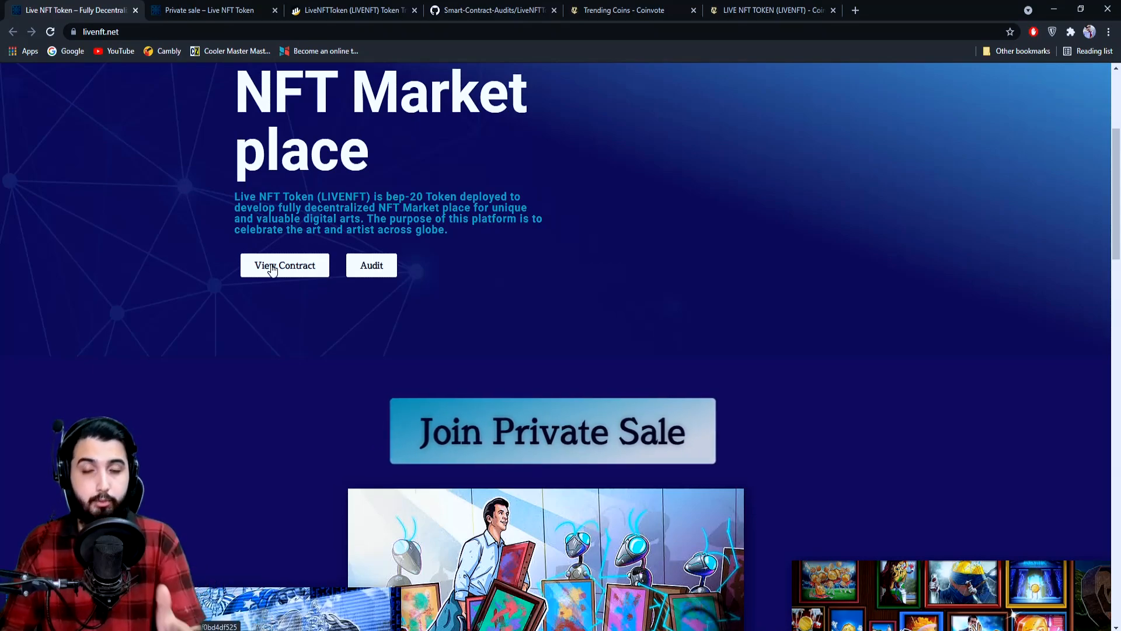
pyautogui.click(283, 265)
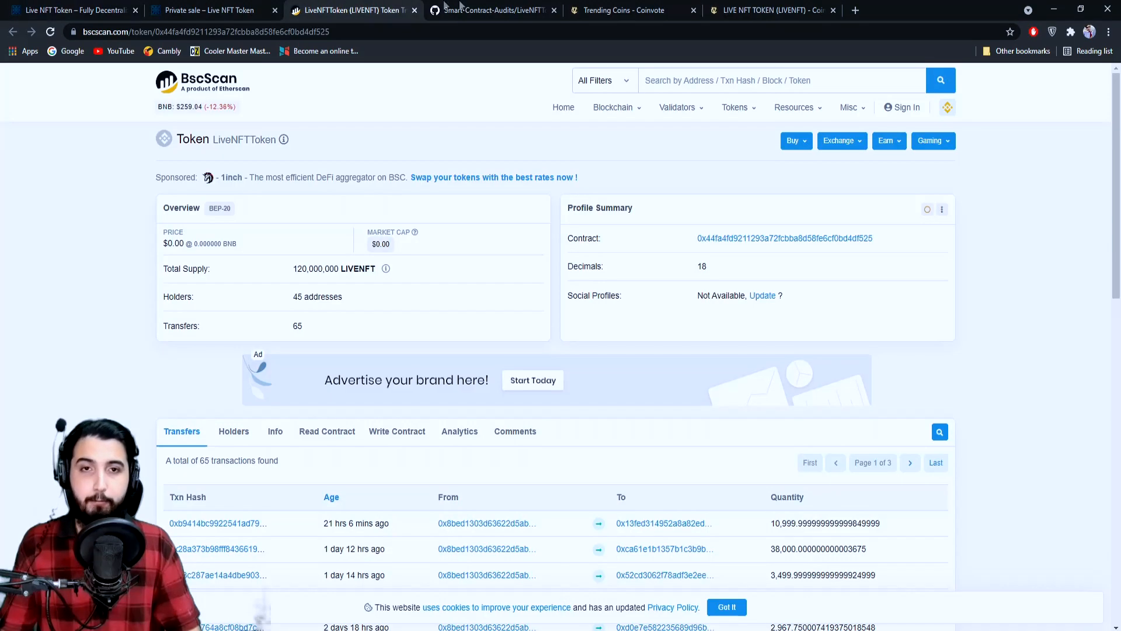
pyautogui.click(68, 10)
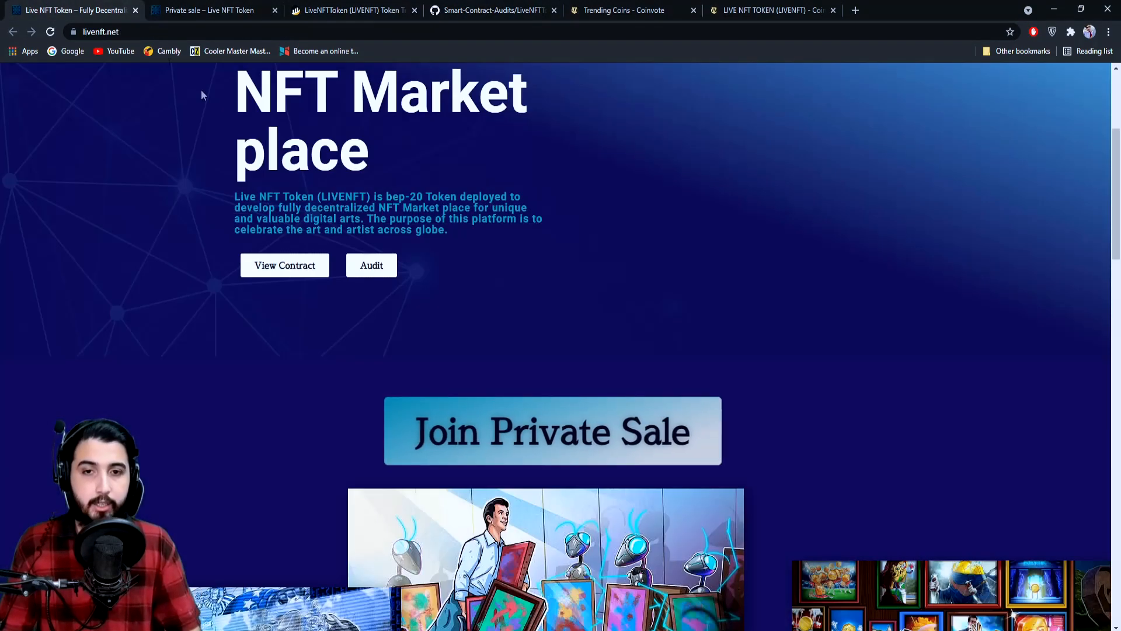
pyautogui.moveTo(840, 407)
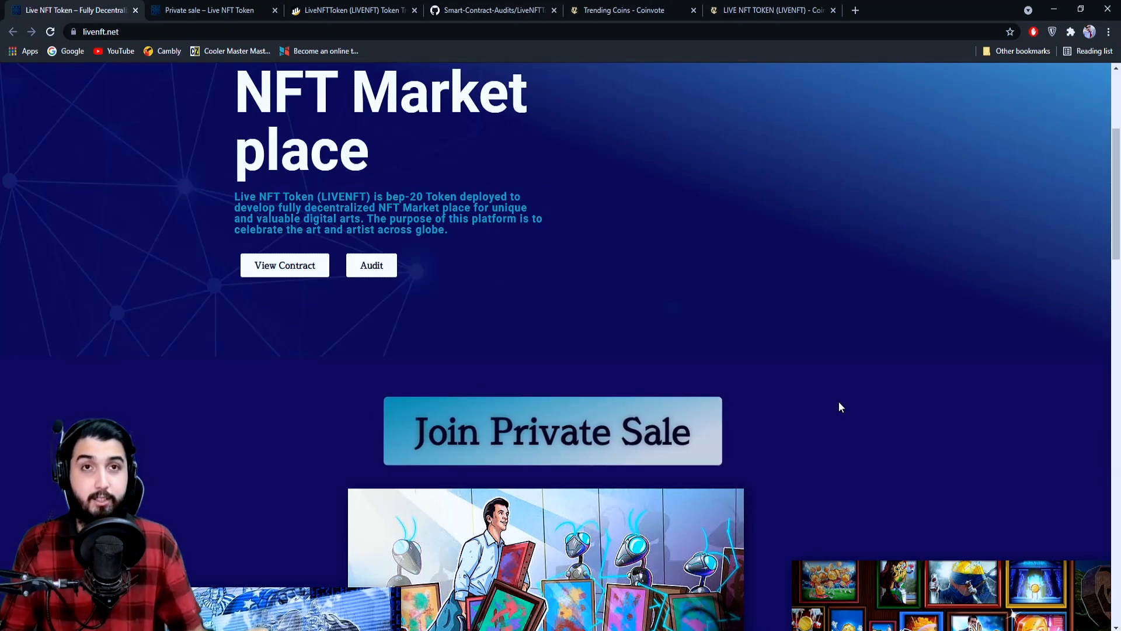
pyautogui.moveTo(641, 395)
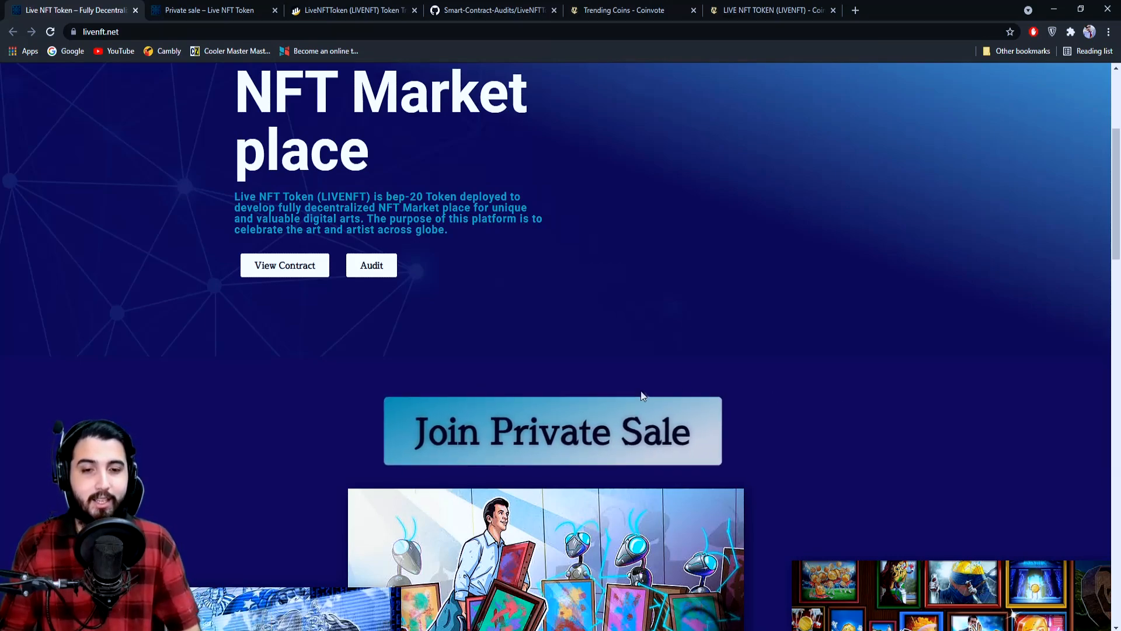
pyautogui.moveTo(622, 447)
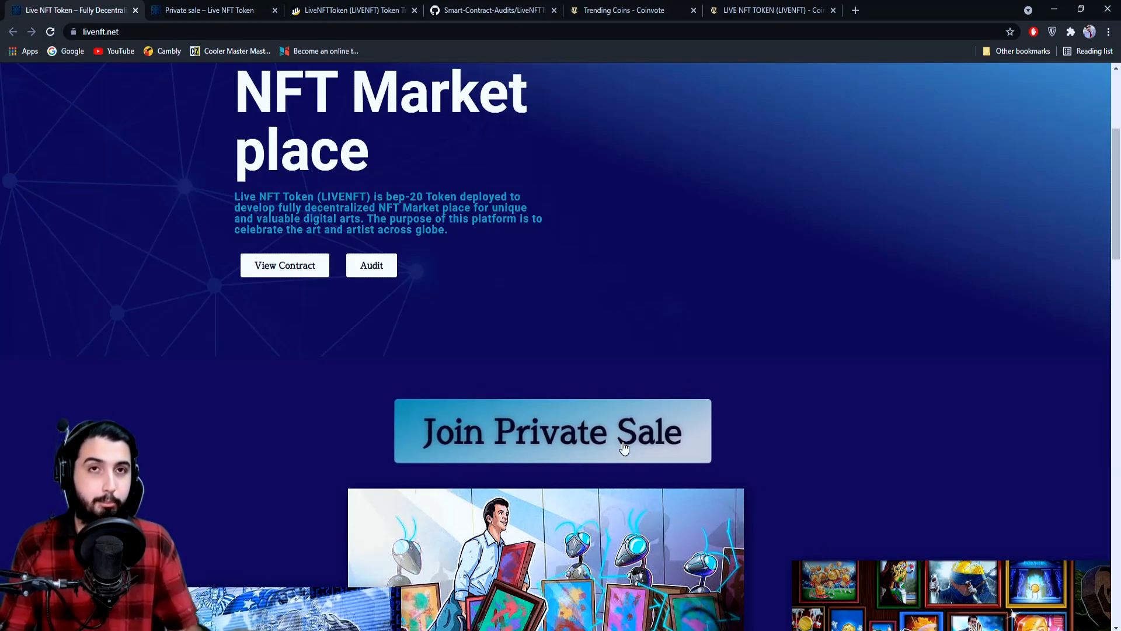
# Step: Scroll the homepage down to the NFT Collection section about celebrating art and artists
pyautogui.scroll(-3)
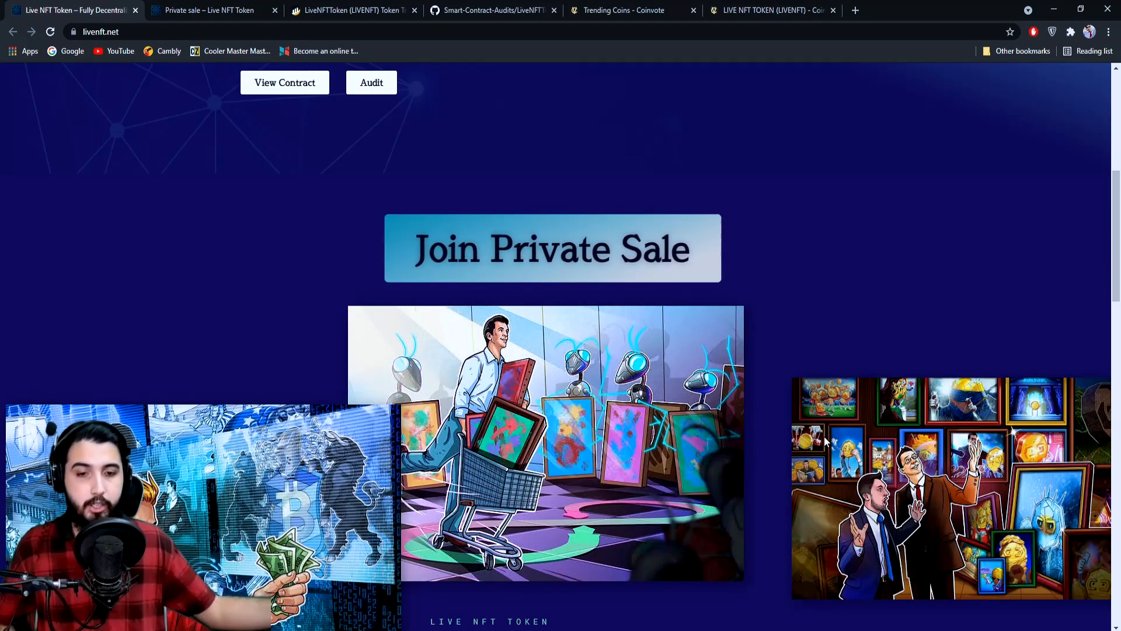
pyautogui.scroll(-3)
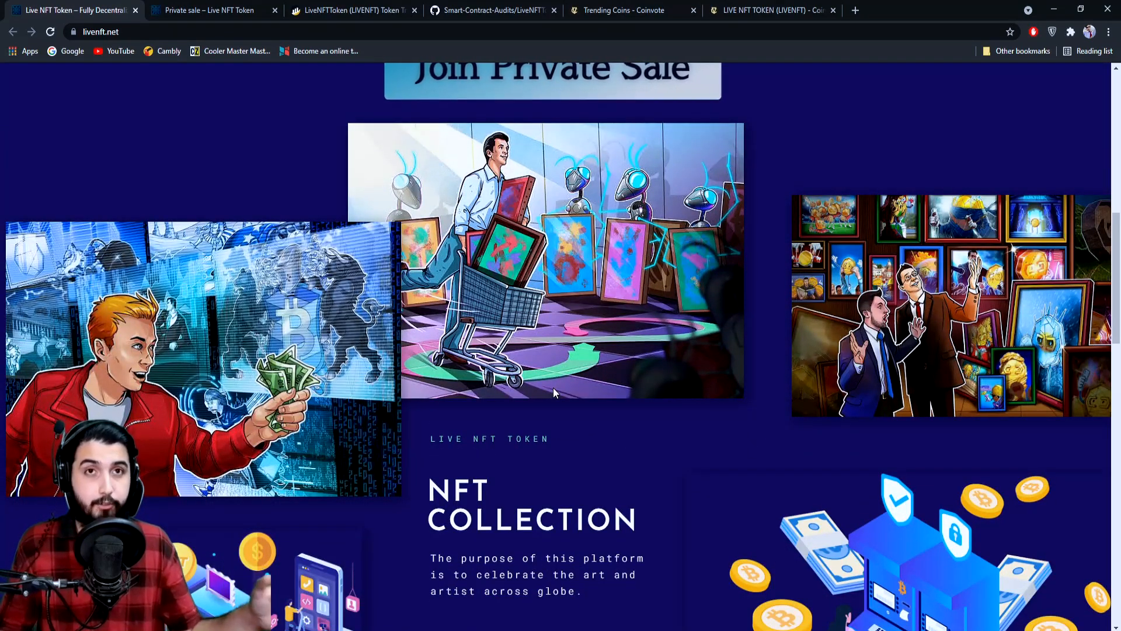
pyautogui.scroll(-3)
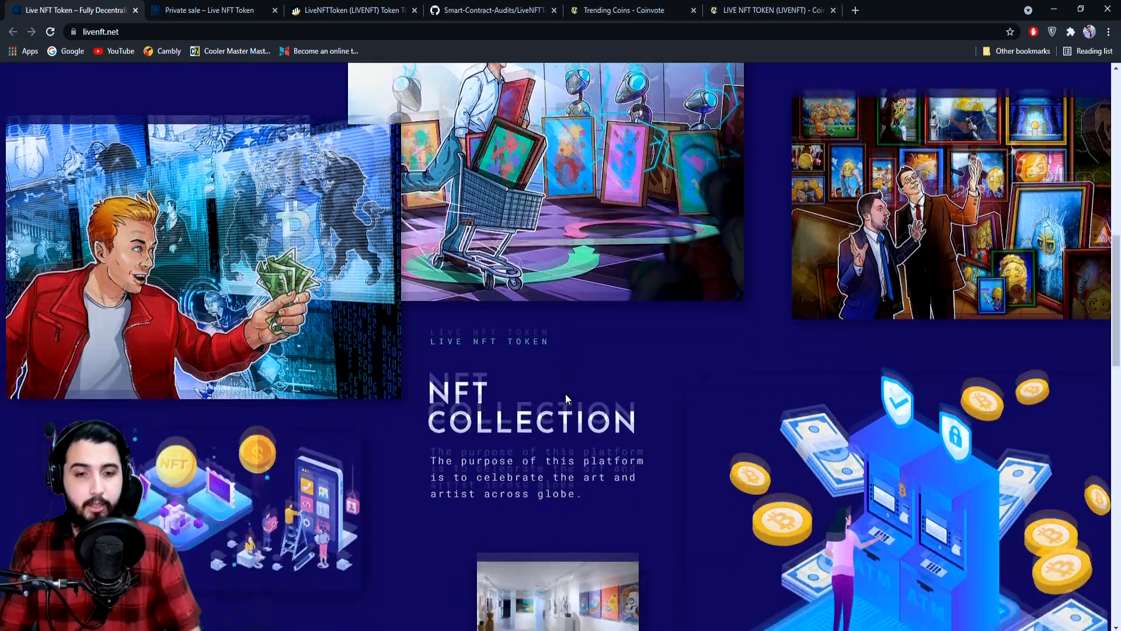
pyautogui.scroll(-3)
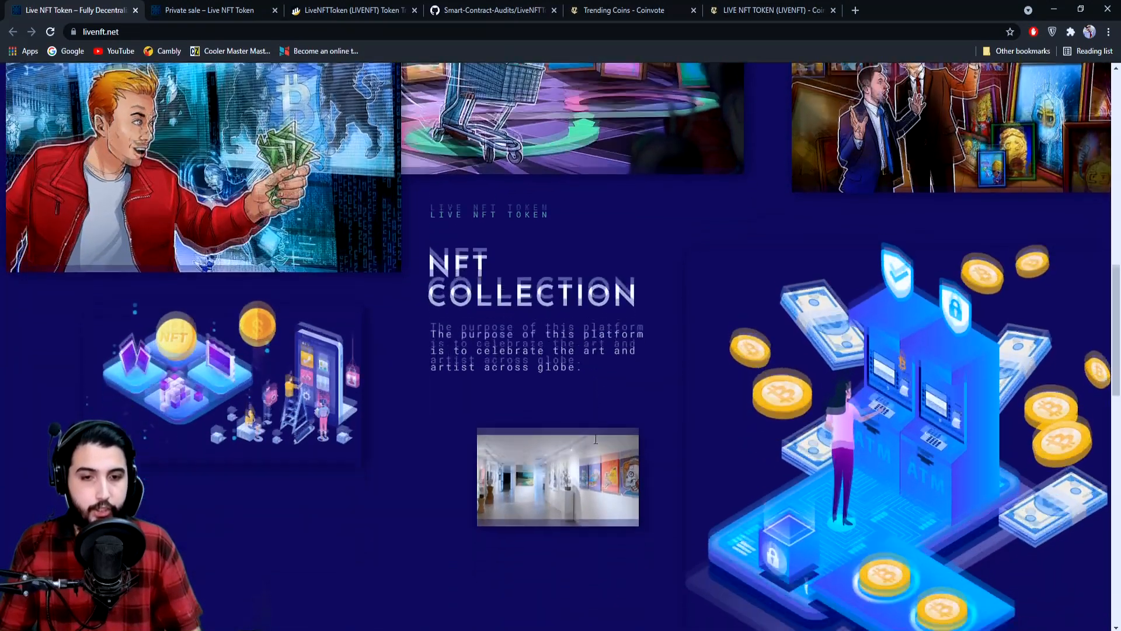
pyautogui.scroll(-3)
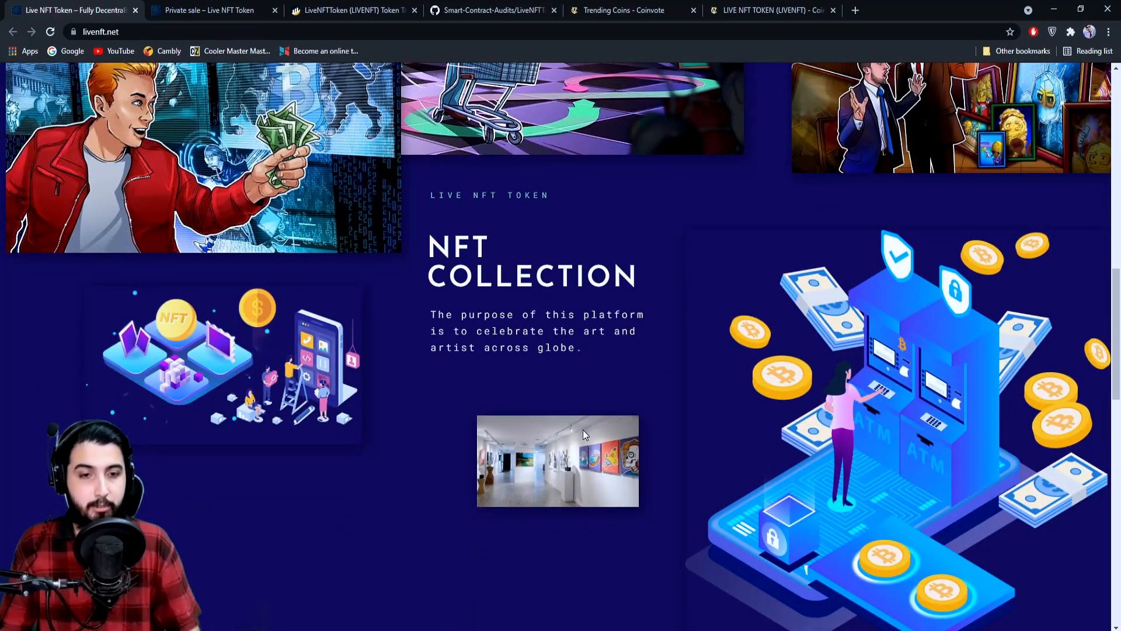
# Step: Scroll through Tokenomics to the RoadMap's Deployment and Community Building milestones
pyautogui.scroll(-3)
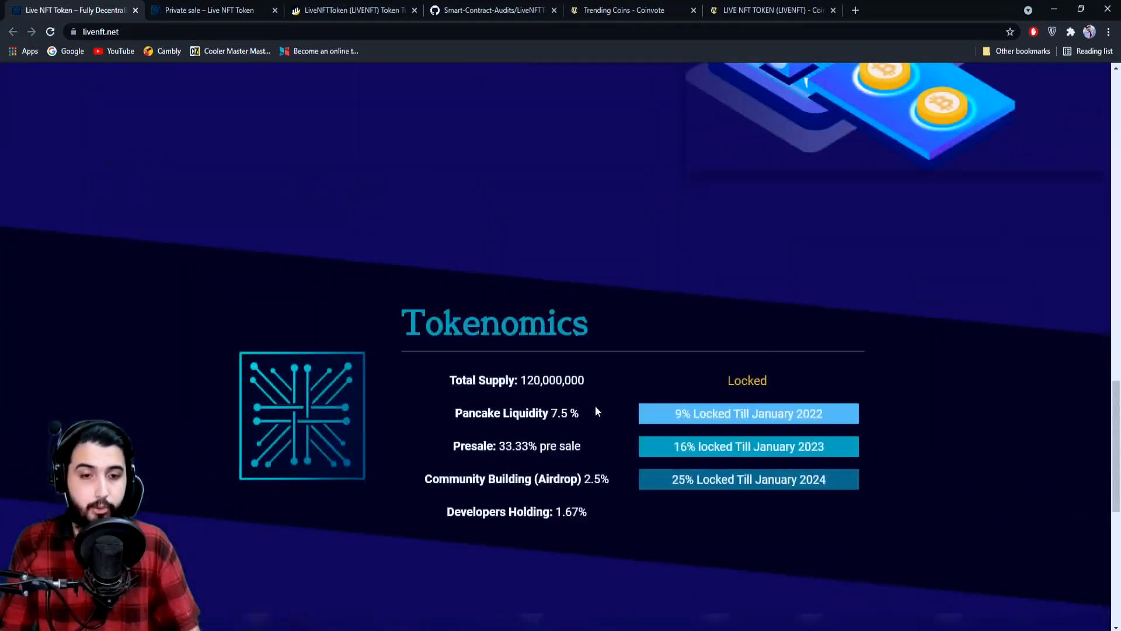
pyautogui.scroll(-3)
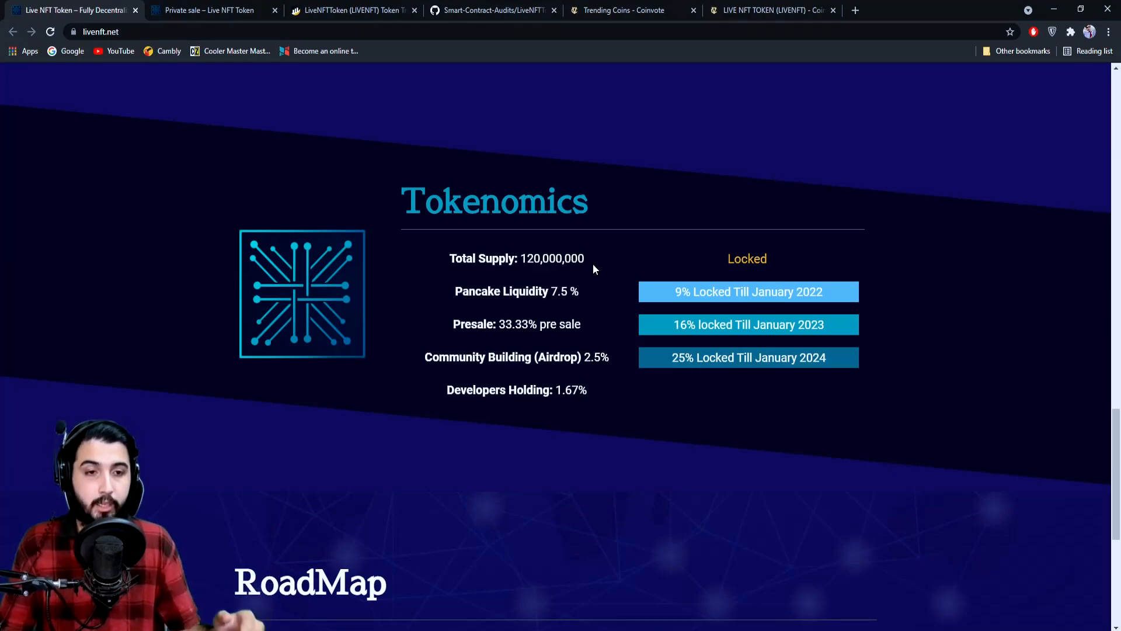
pyautogui.moveTo(498, 315)
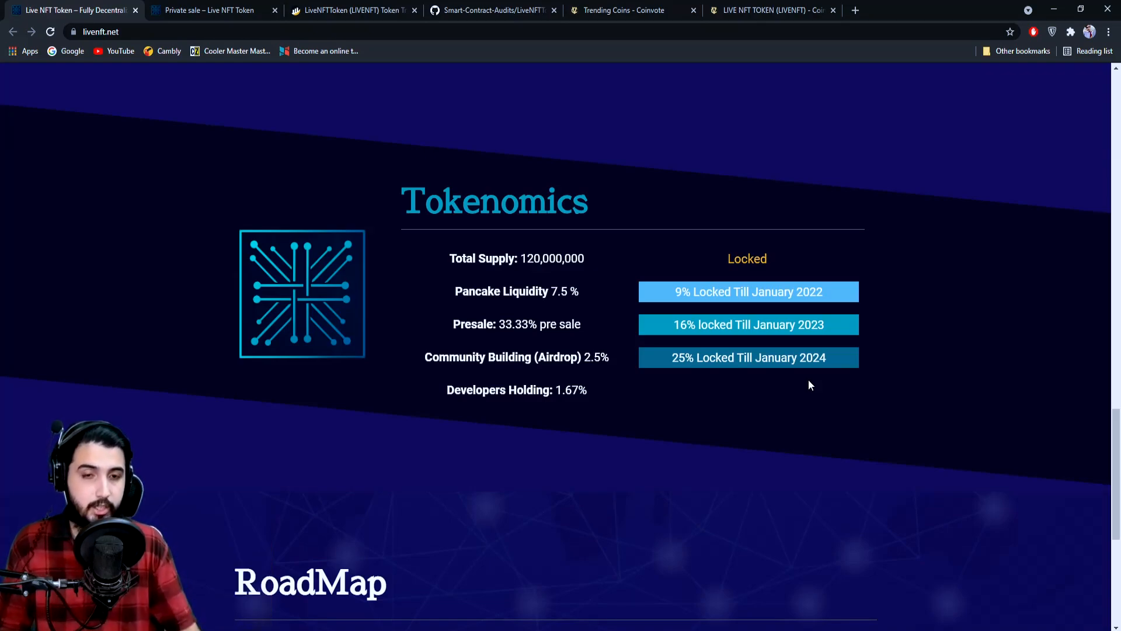
pyautogui.scroll(-3)
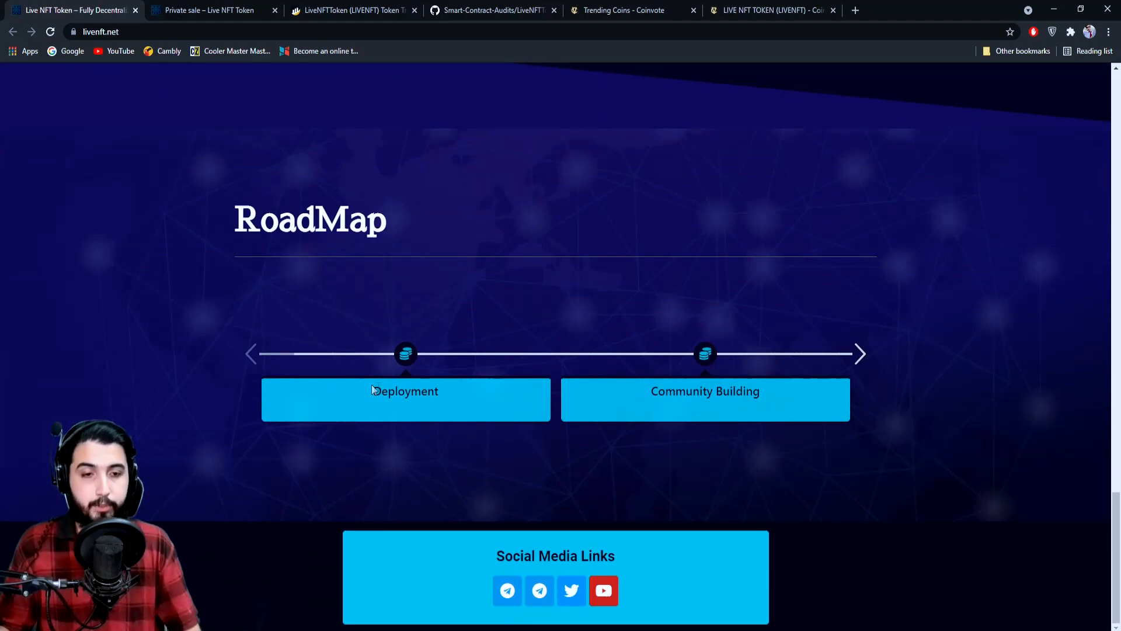
# Step: Advance the roadmap from Investor's Awareness Programs through Presale and Pancake Listing to Coingecko Listing
pyautogui.click(860, 353)
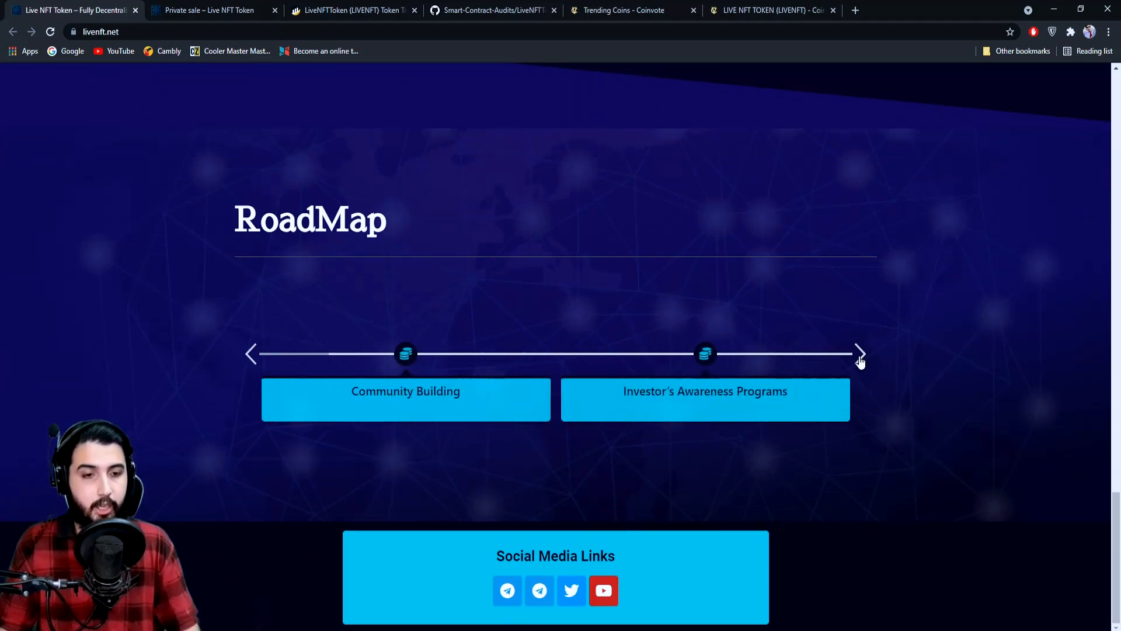
pyautogui.click(860, 353)
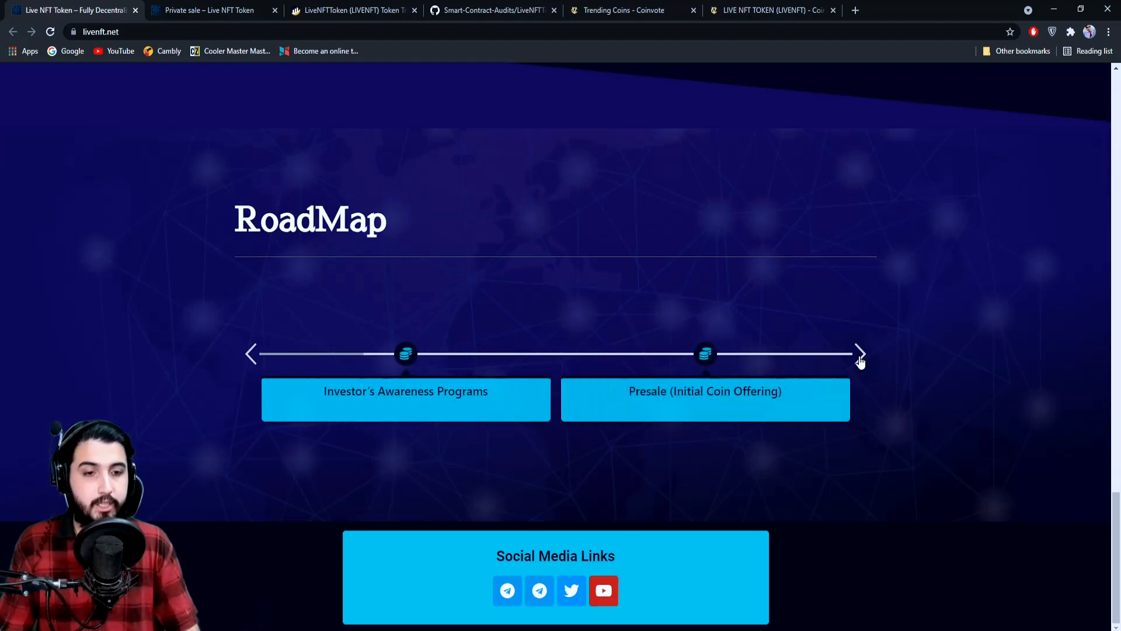
pyautogui.click(860, 352)
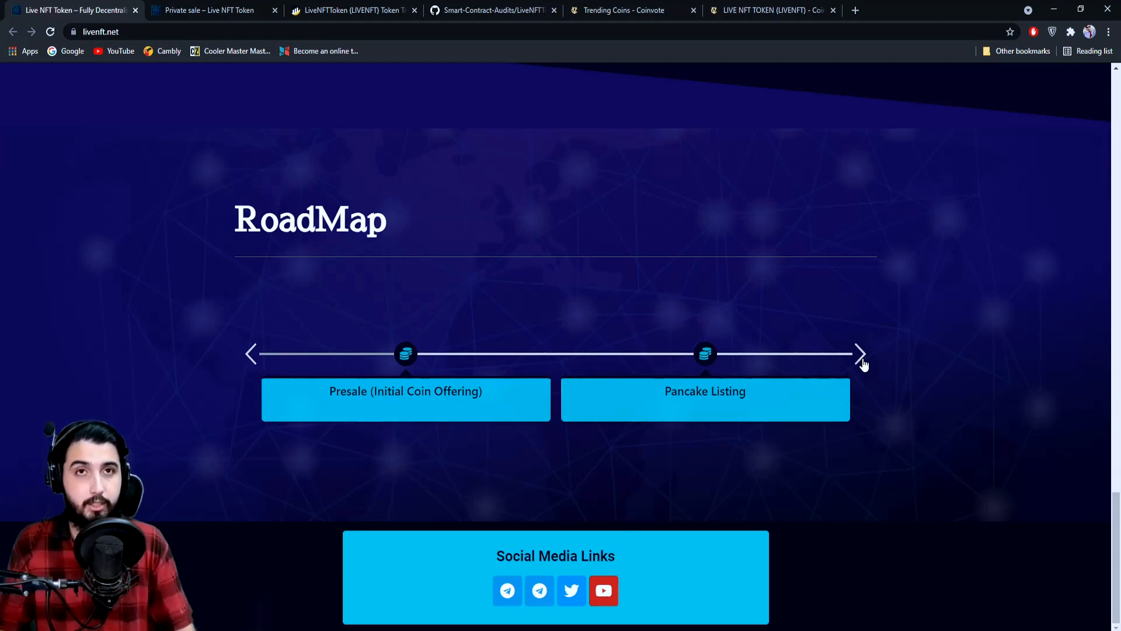
pyautogui.click(860, 353)
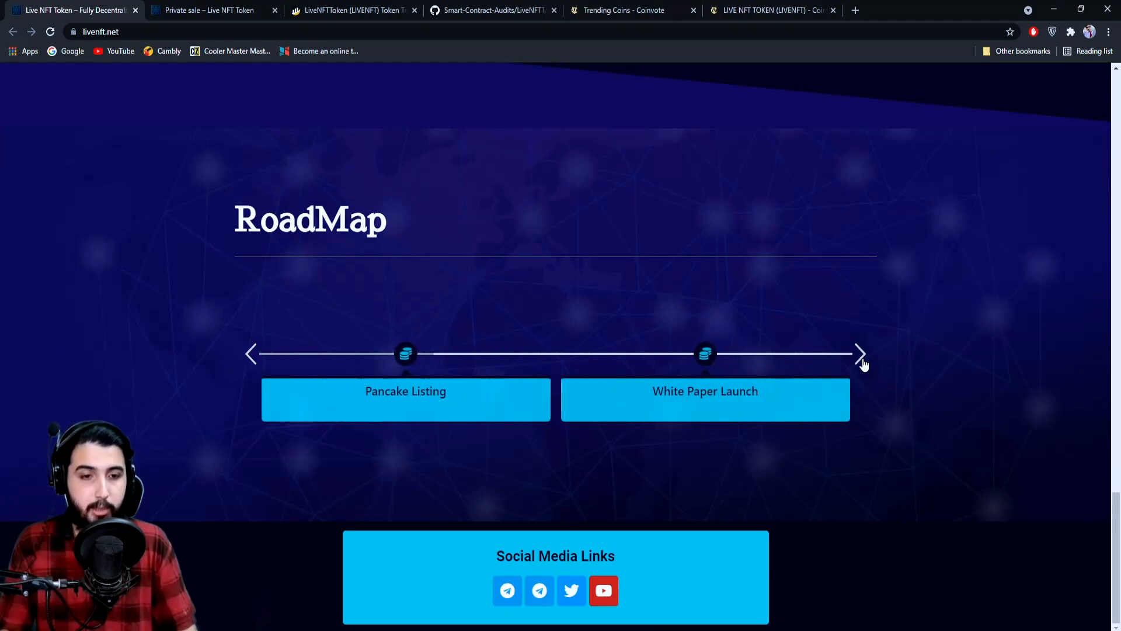
pyautogui.click(860, 353)
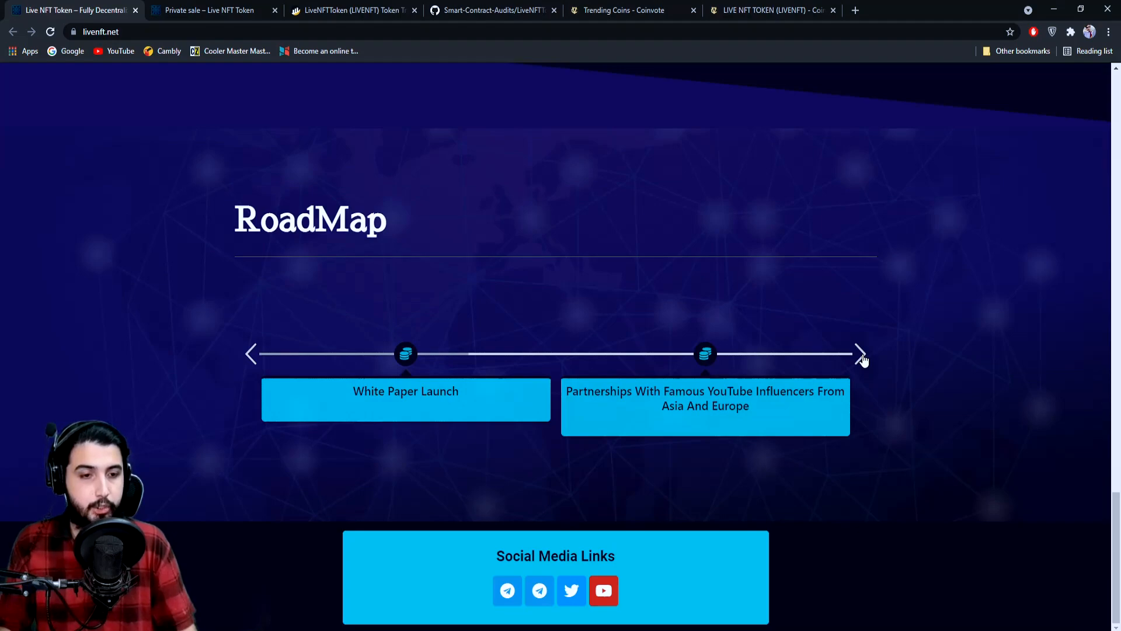
pyautogui.click(860, 353)
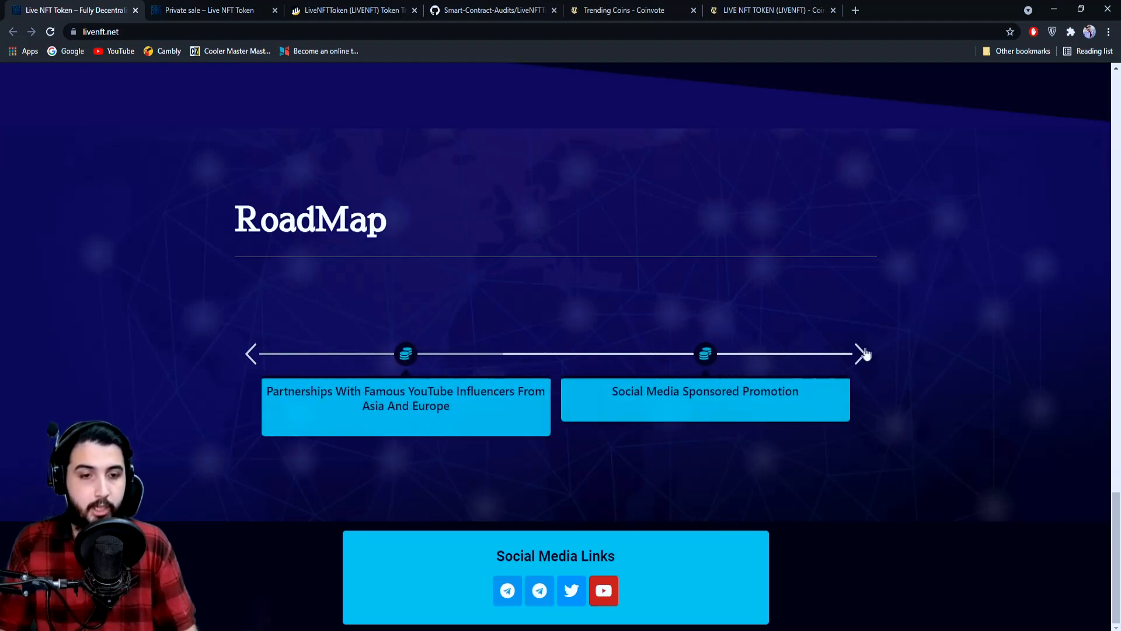
pyautogui.click(860, 353)
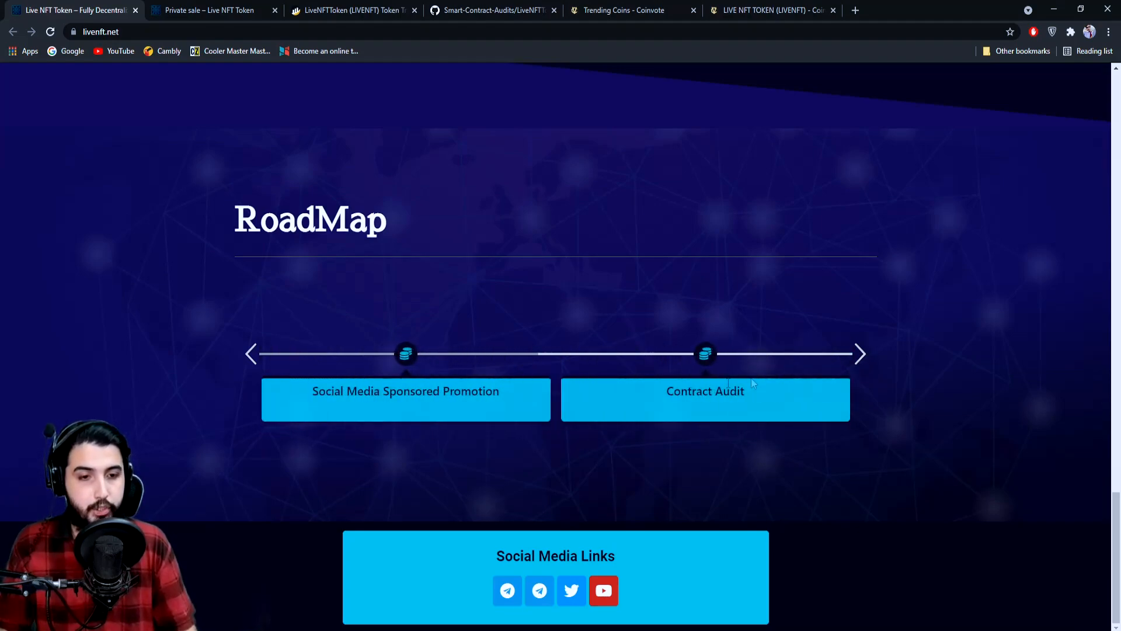
pyautogui.click(860, 353)
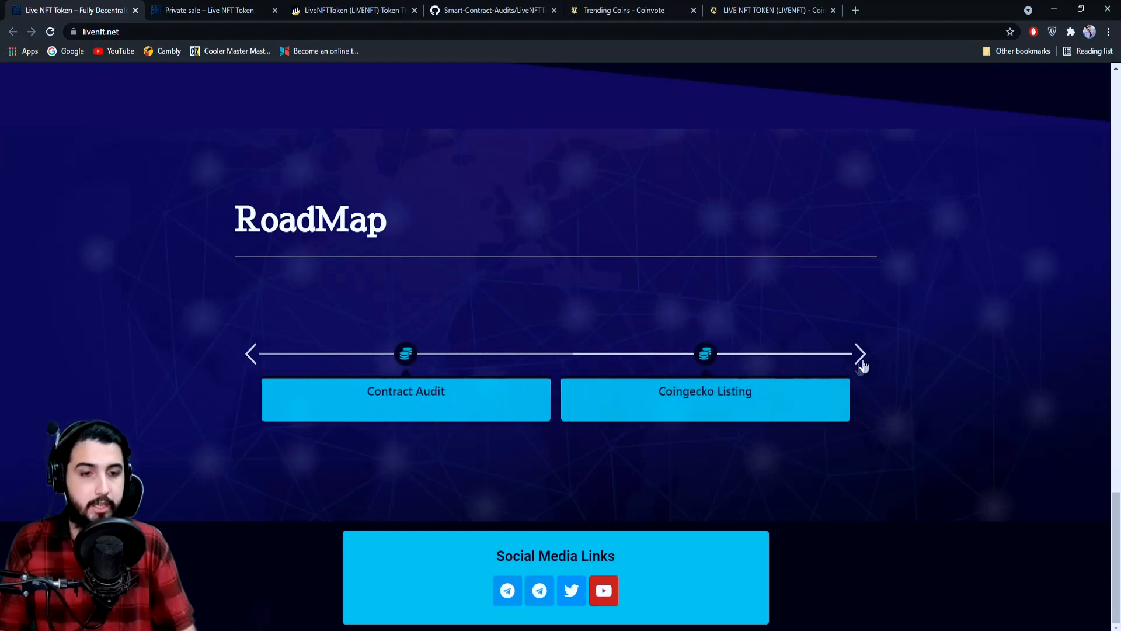
# Step: Advance the roadmap from Coinmarketcap Listing to Sponsor Seminars & Exhibition and Surprising Rewards For Holders
pyautogui.click(860, 354)
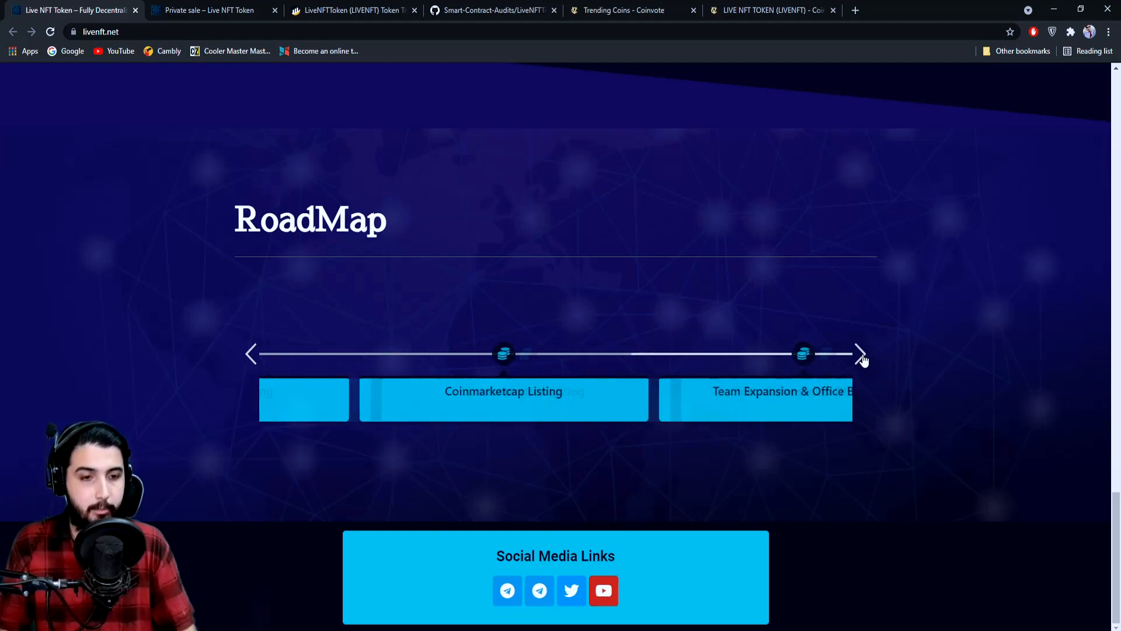
pyautogui.click(860, 353)
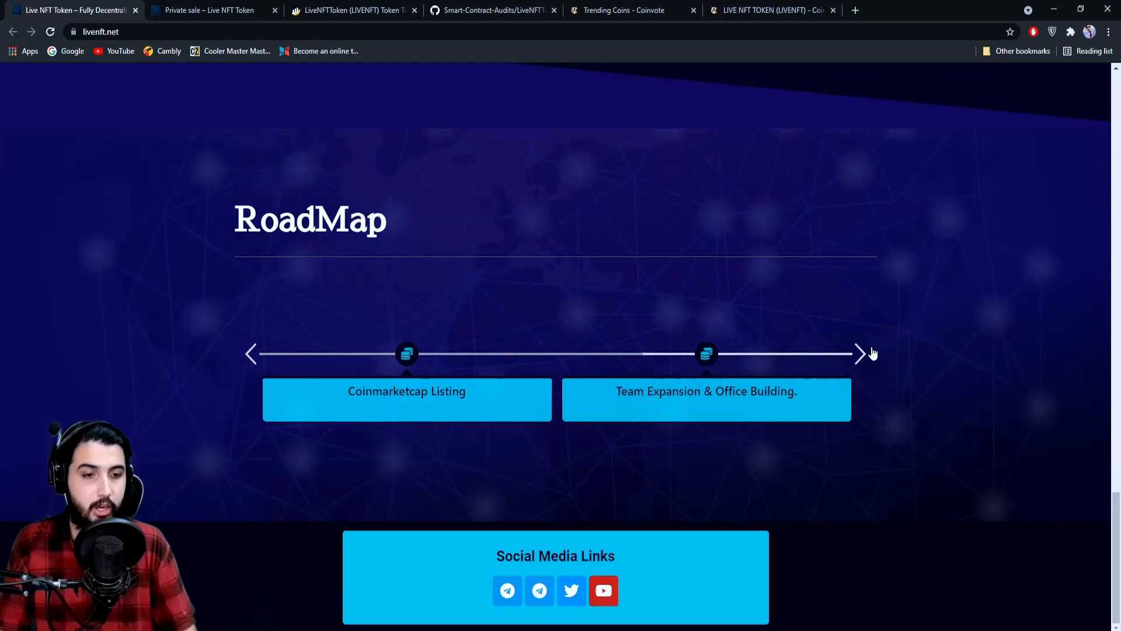
pyautogui.click(861, 353)
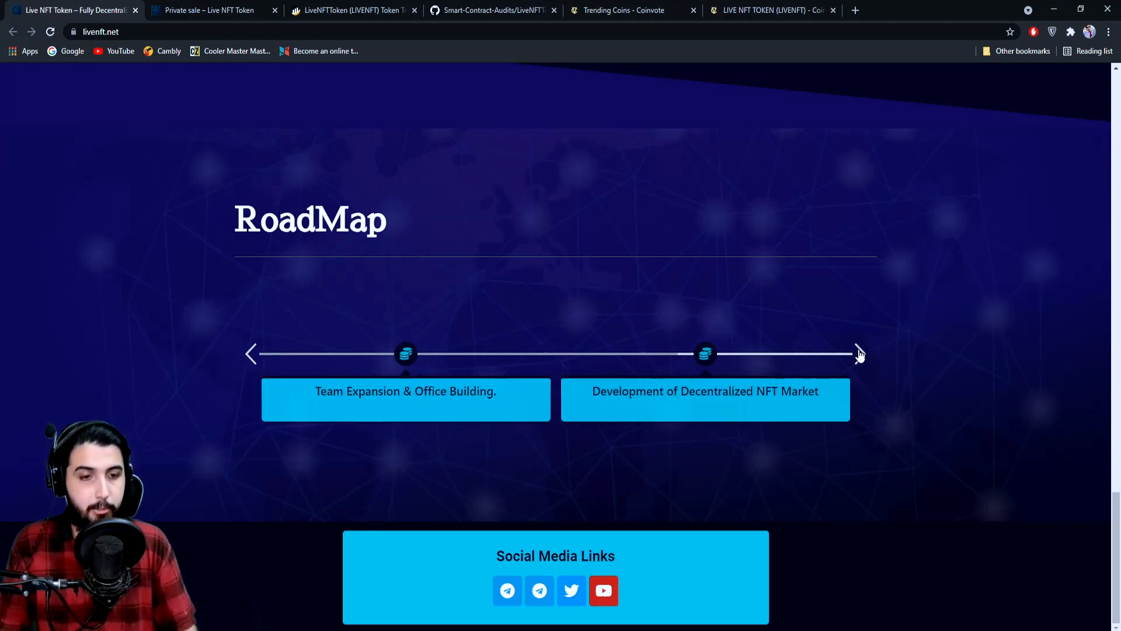
pyautogui.click(860, 353)
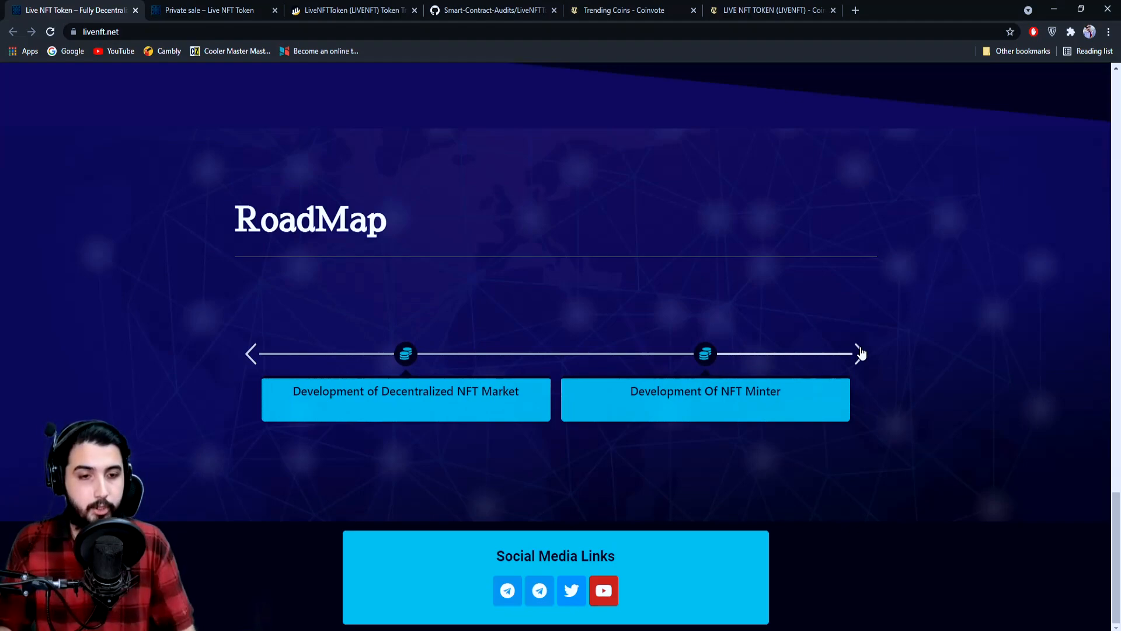
pyautogui.click(861, 354)
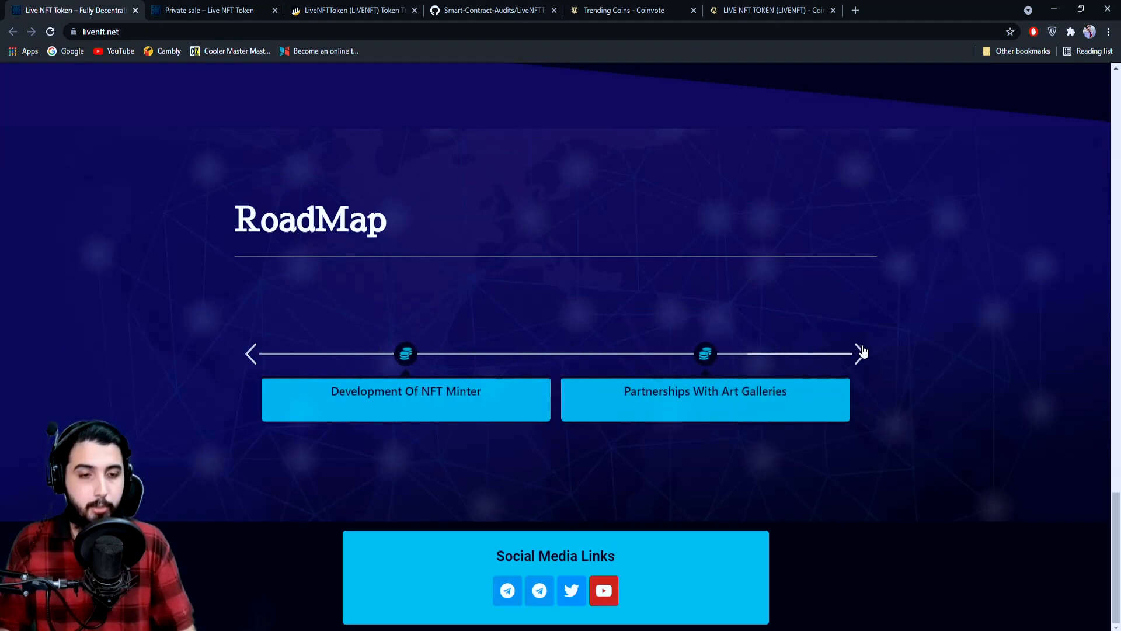
pyautogui.click(860, 353)
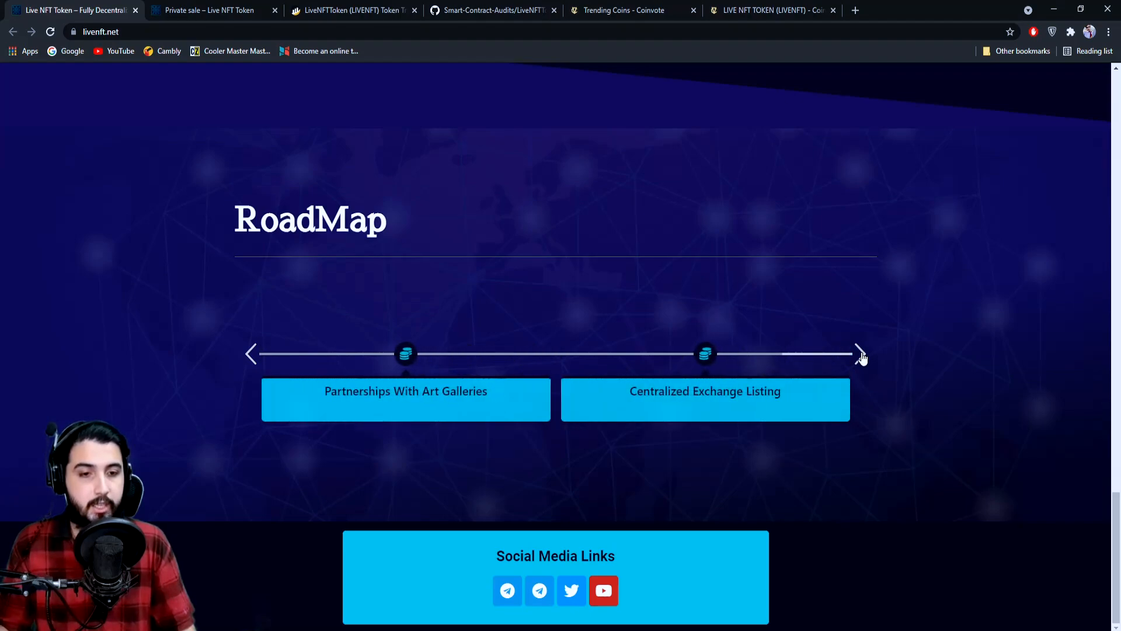
pyautogui.click(861, 353)
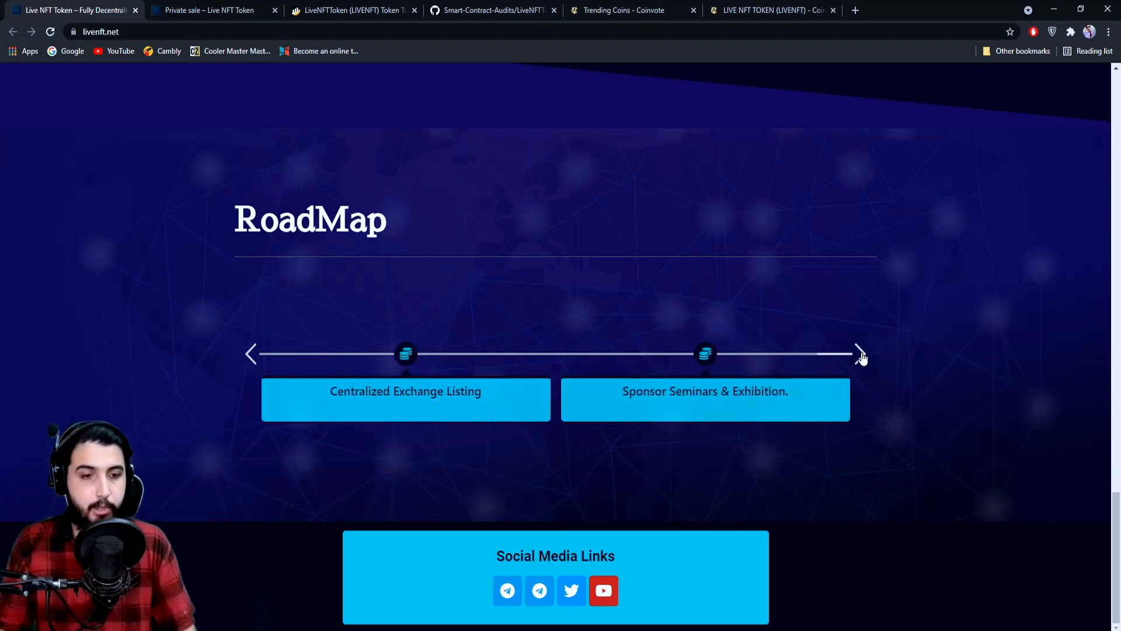
pyautogui.click(860, 353)
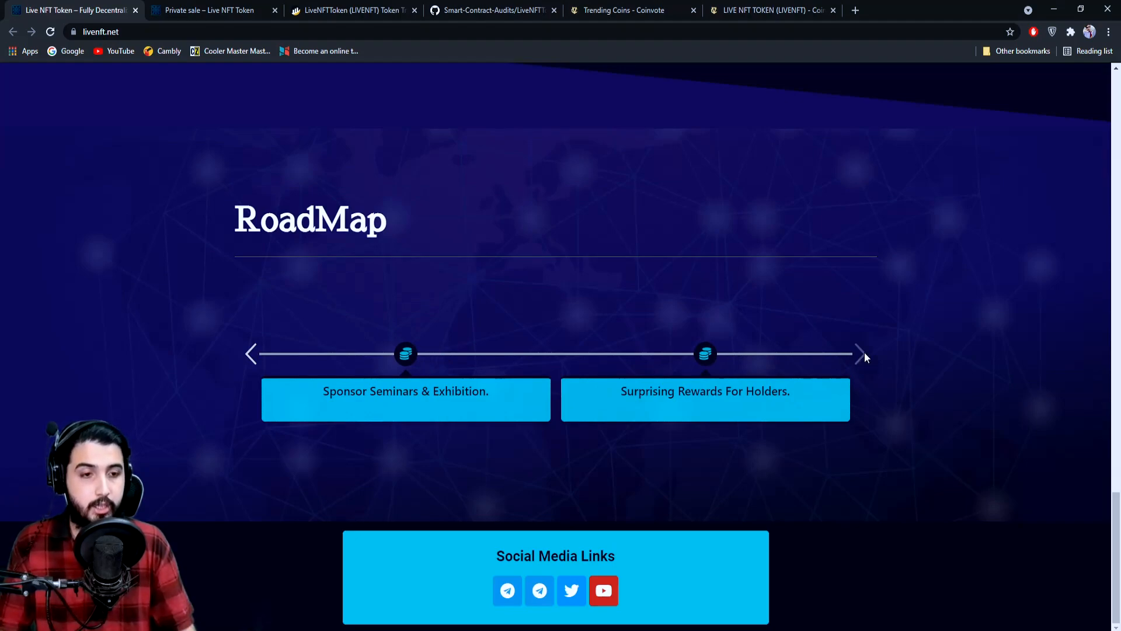
pyautogui.moveTo(927, 292)
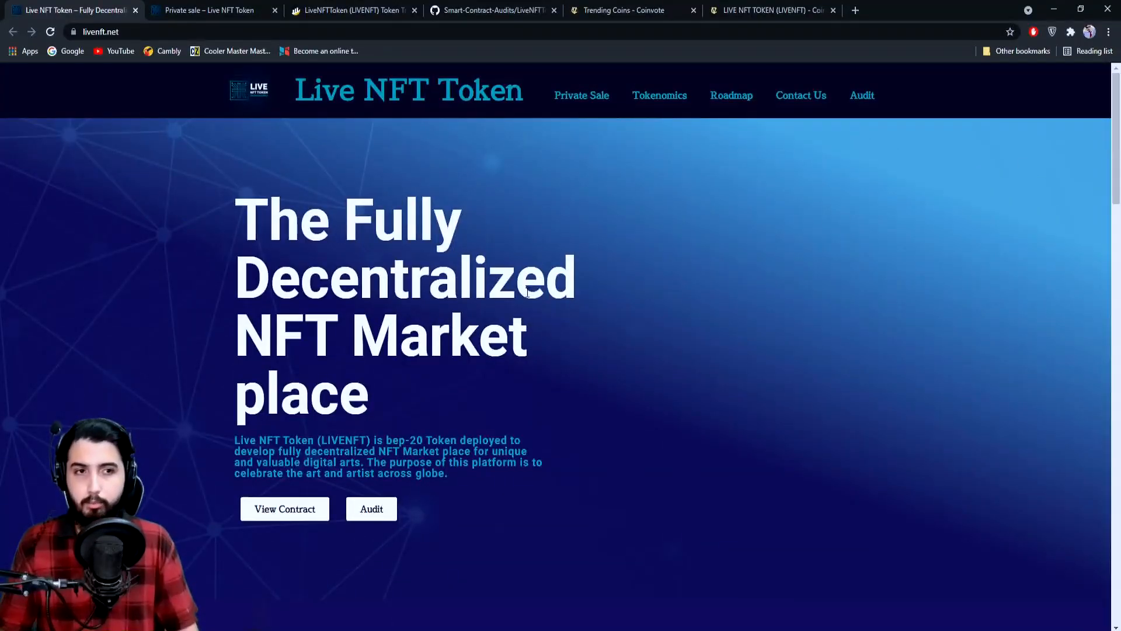
pyautogui.scroll(-3)
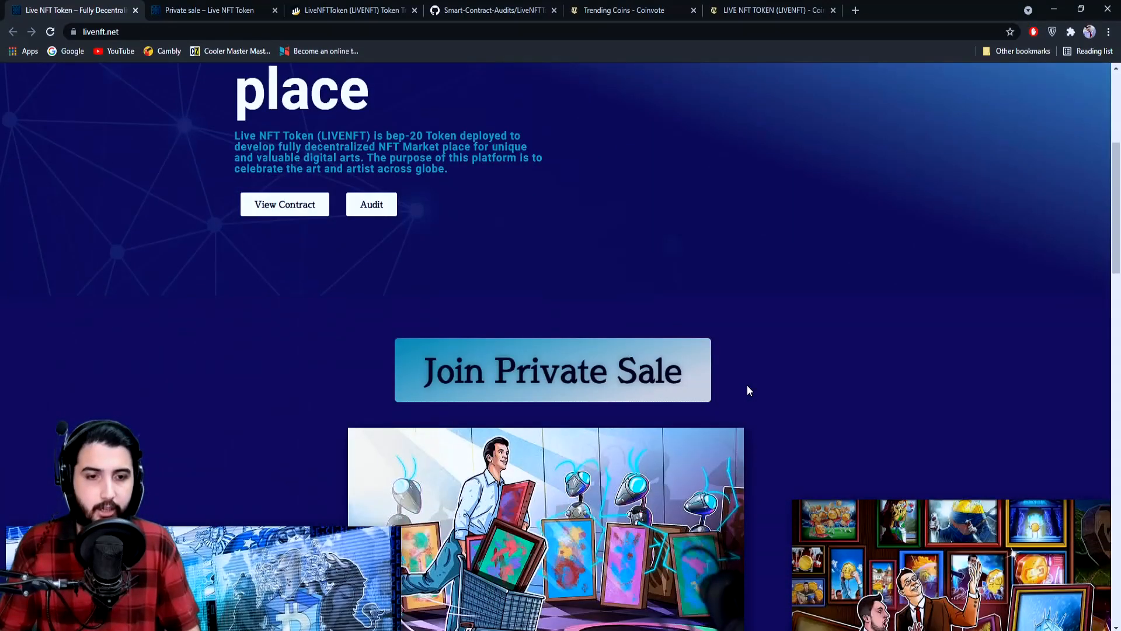
pyautogui.scroll(-3)
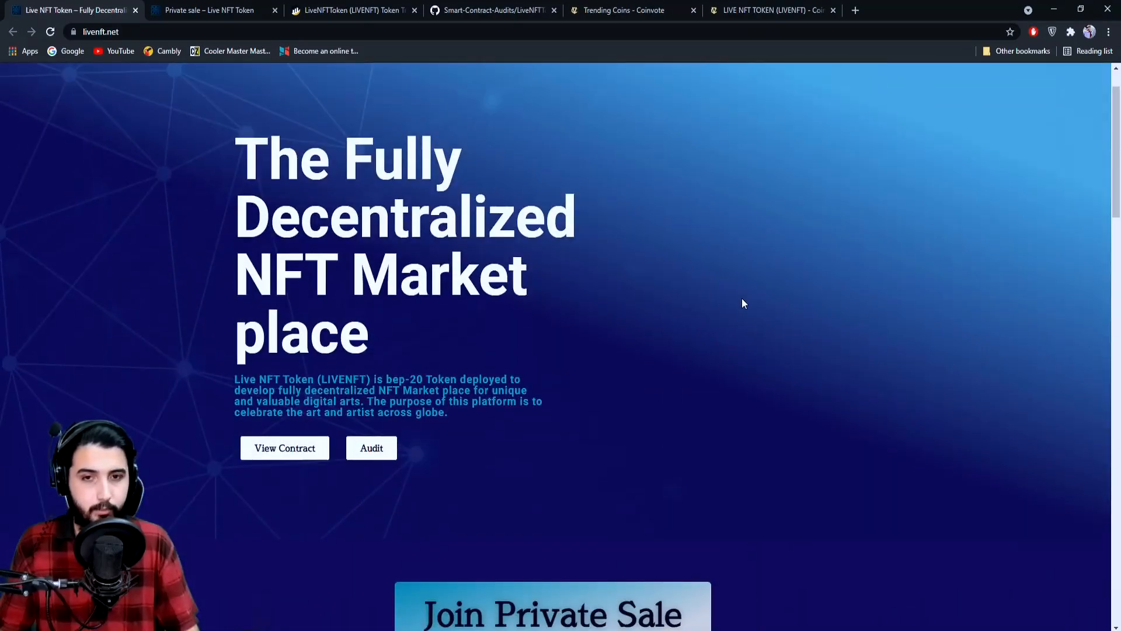
pyautogui.click(350, 10)
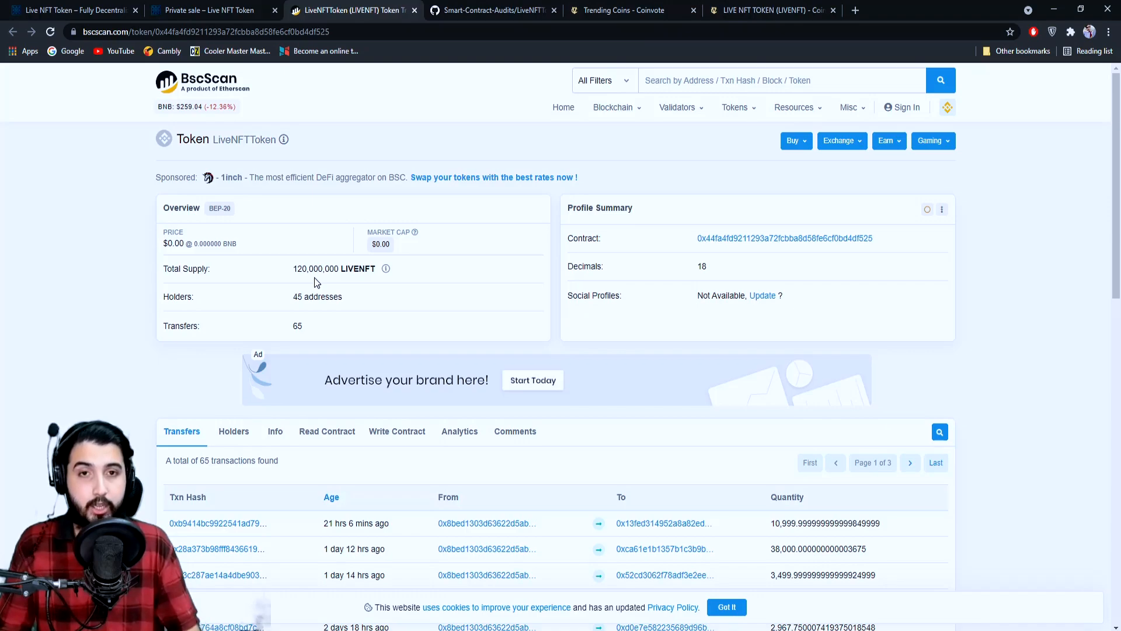
# Step: Switch to the BscScan tab showing LiveNFTToken's total supply, holders and transfers
pyautogui.click(492, 10)
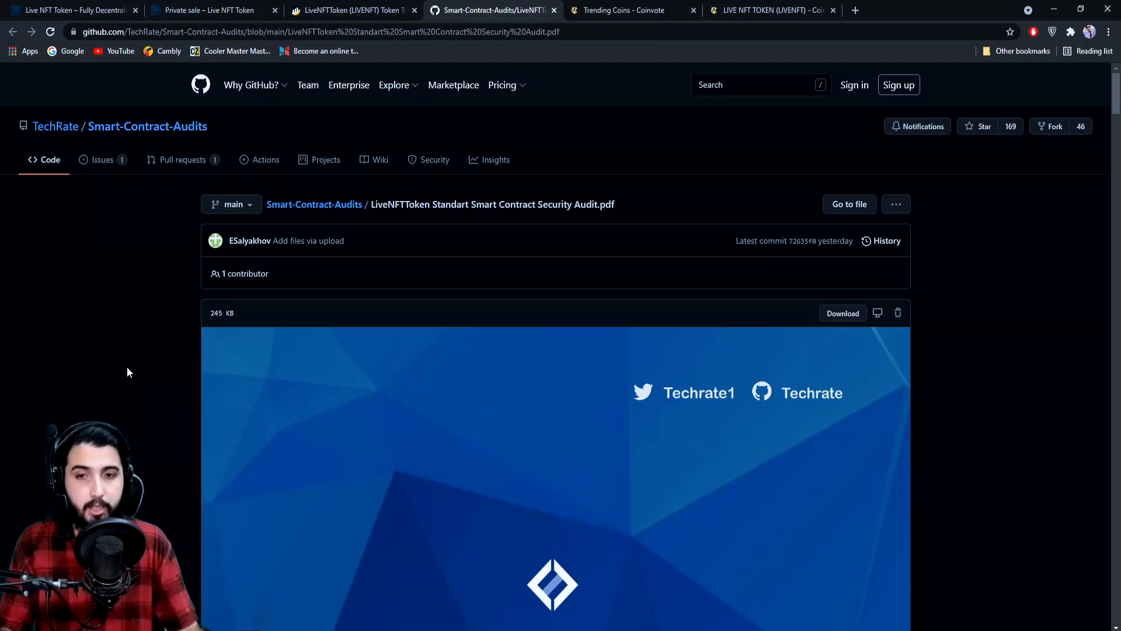
# Step: Scroll the GitHub audit PDF to TechRate's LiveNFTToken security audit cover page
pyautogui.scroll(-3)
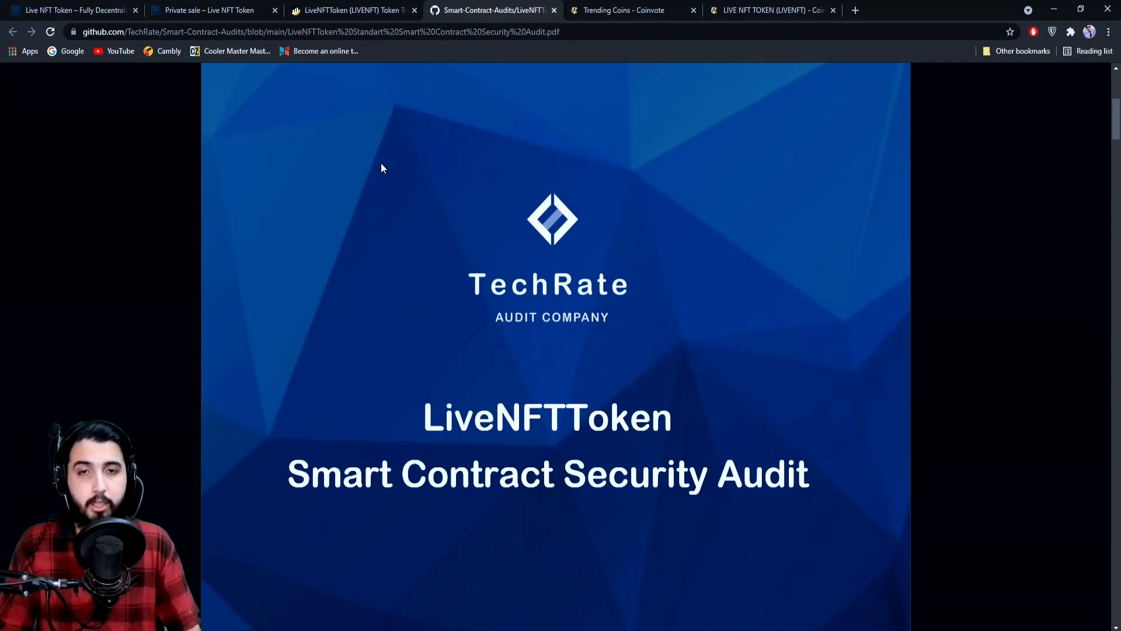
pyautogui.moveTo(207, 10)
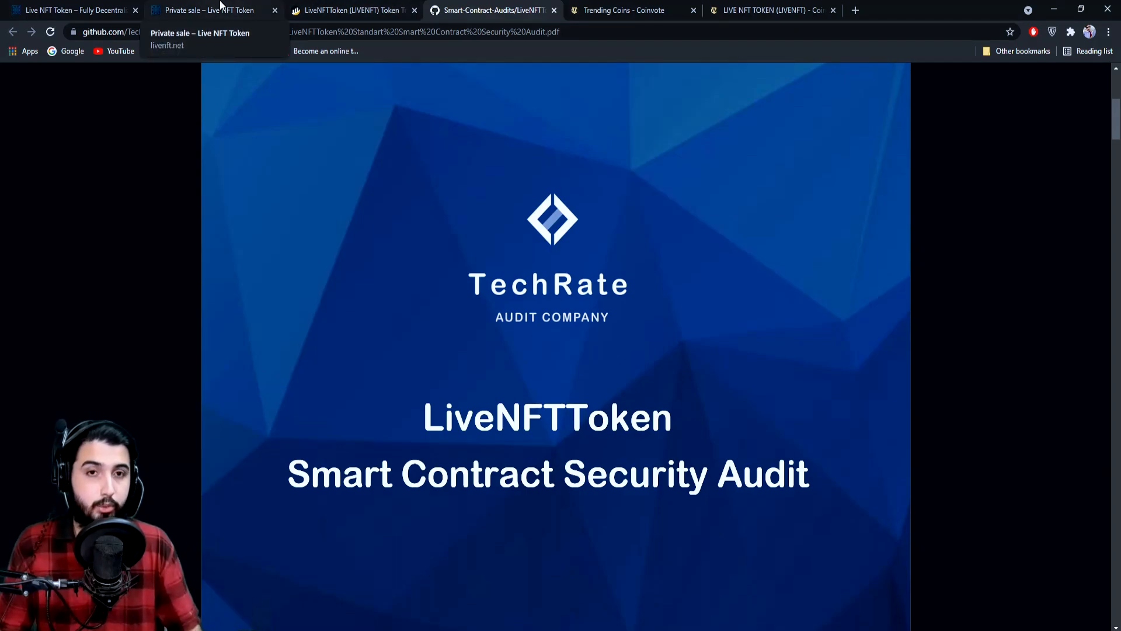
# Step: Open LIVE NFT TOKEN from Coinvote's trending coins and scroll its description down to the comments
pyautogui.click(632, 10)
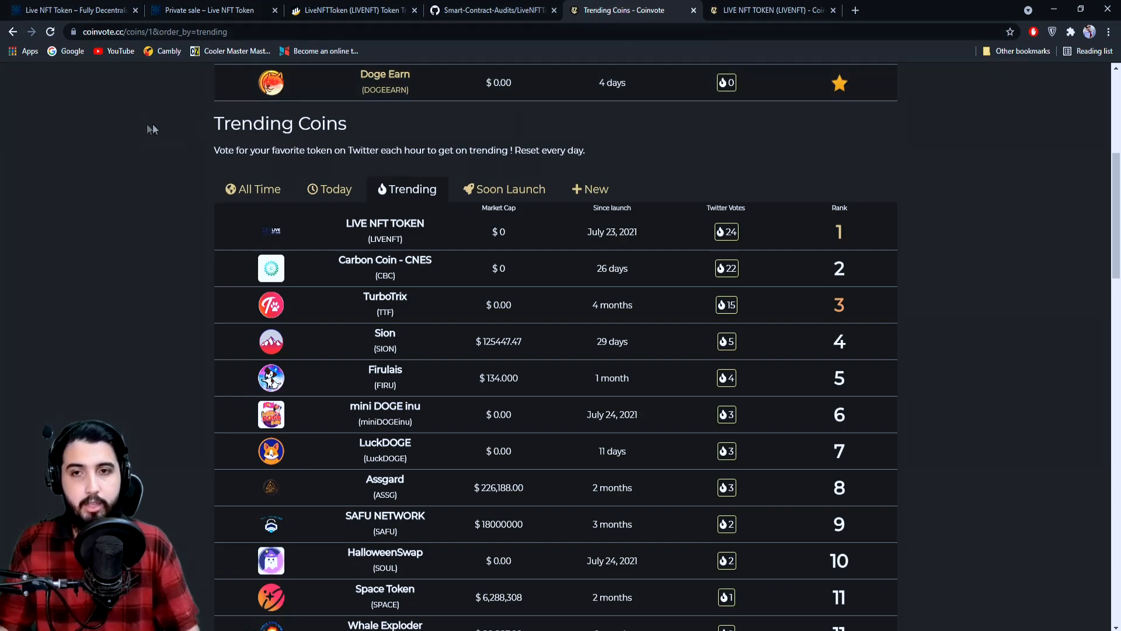
pyautogui.click(385, 227)
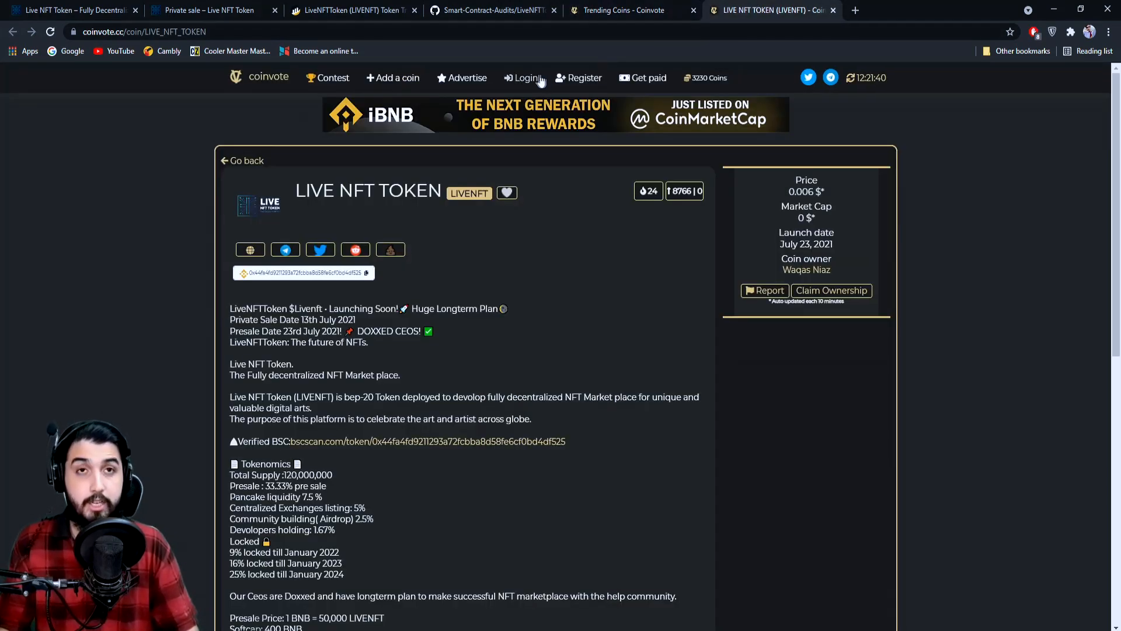
pyautogui.moveTo(347, 293)
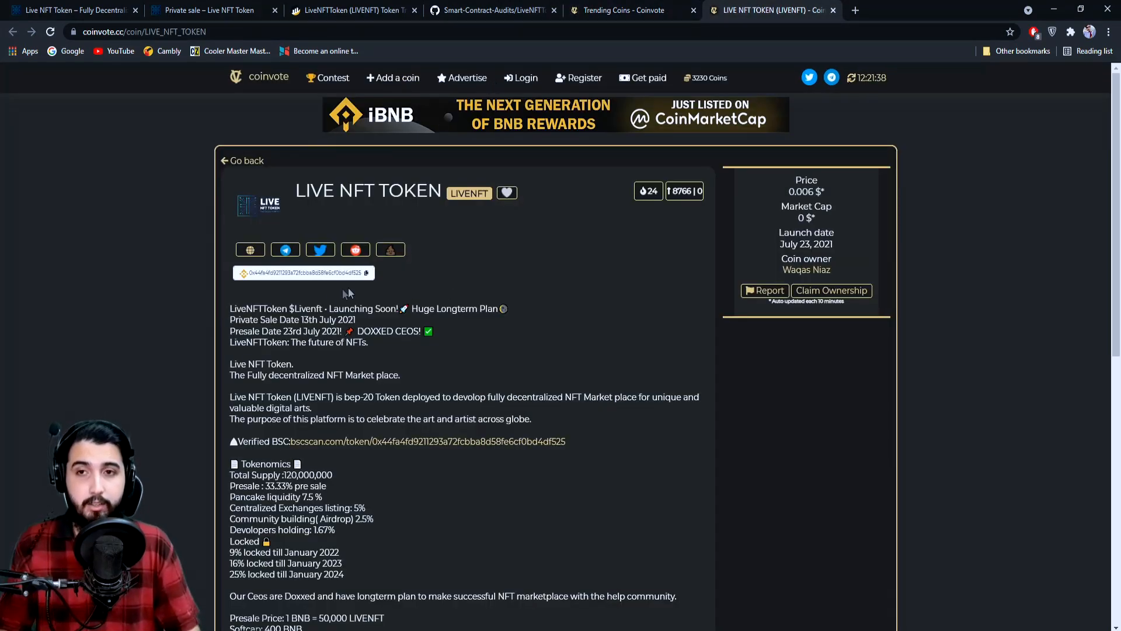
pyautogui.scroll(-3)
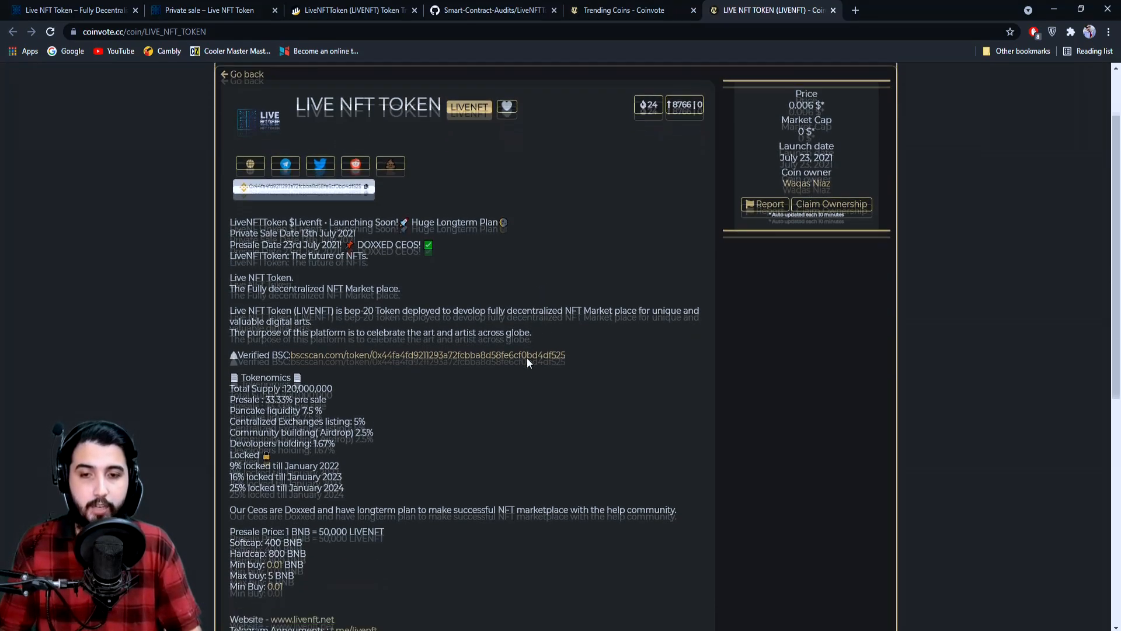
pyautogui.scroll(-3)
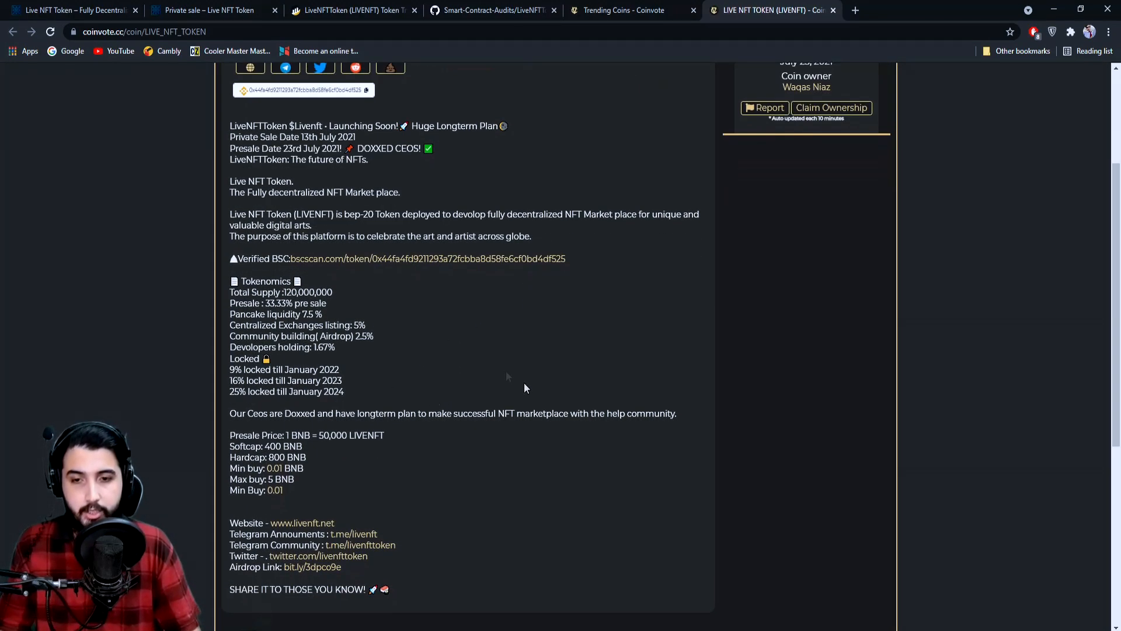
pyautogui.scroll(-3)
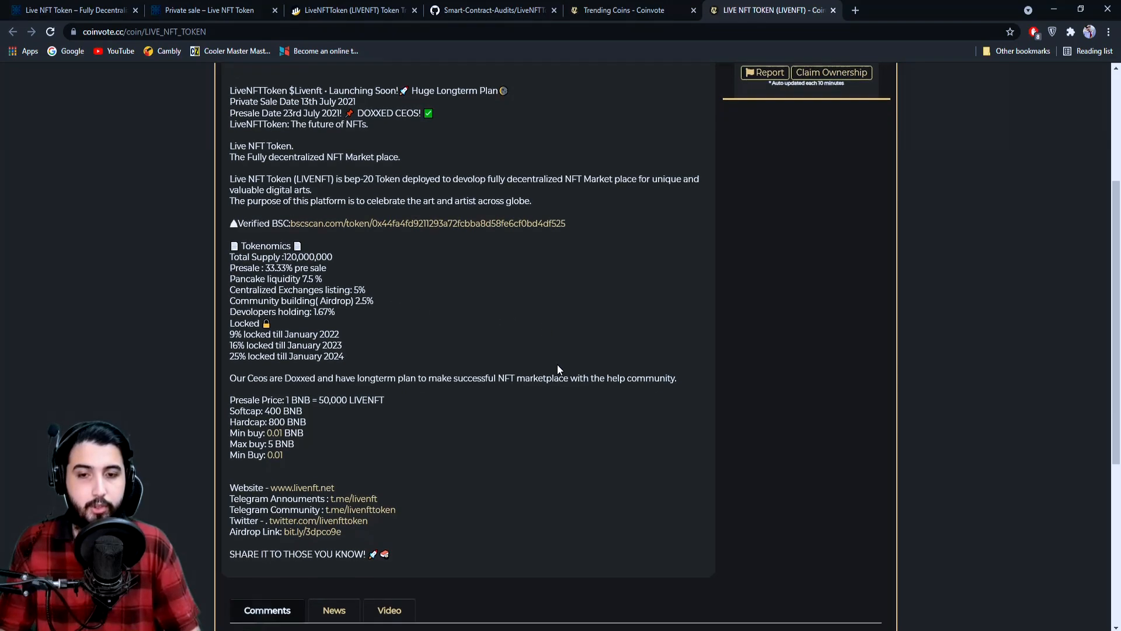
pyautogui.scroll(-3)
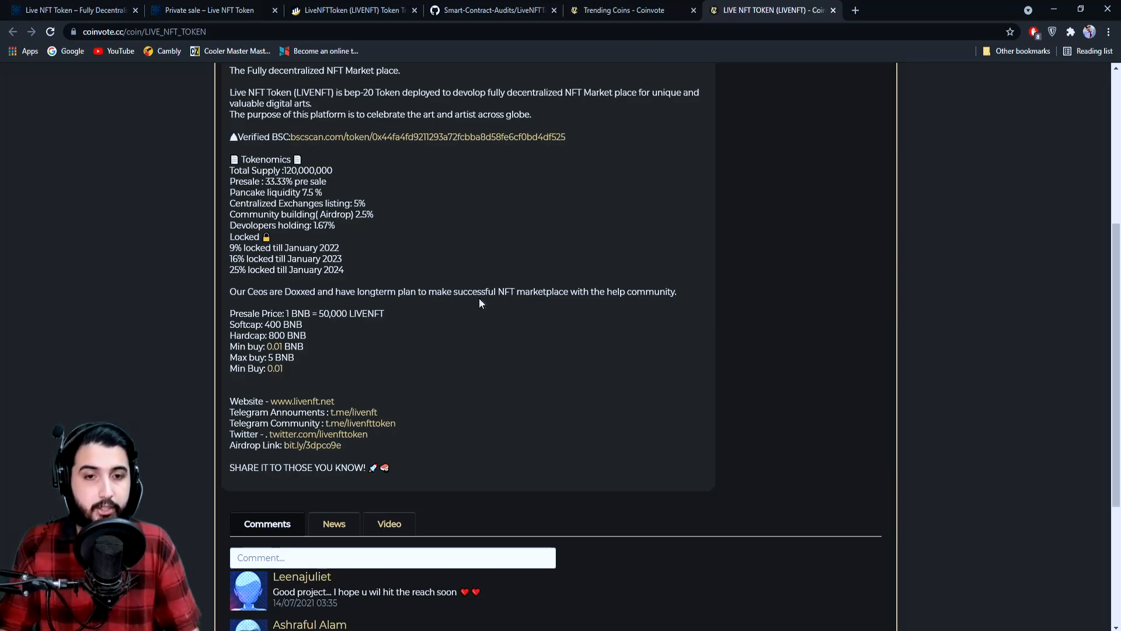
pyautogui.moveTo(647, 313)
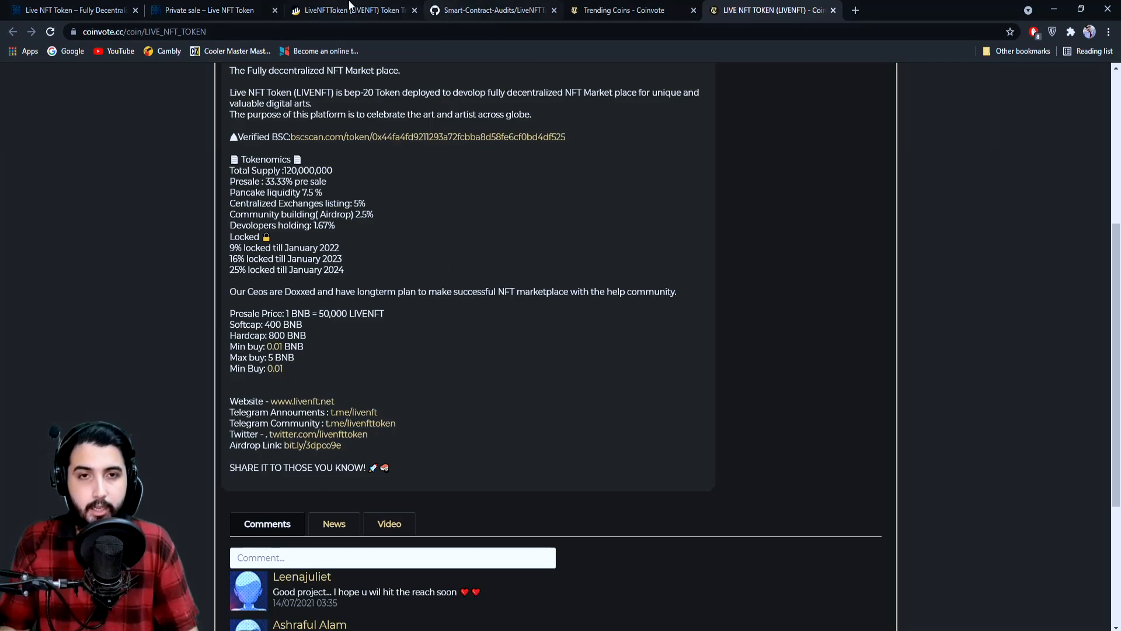
# Step: Return to livenft.net, open the private sale page, and scroll through sale info and buy form
pyautogui.click(207, 10)
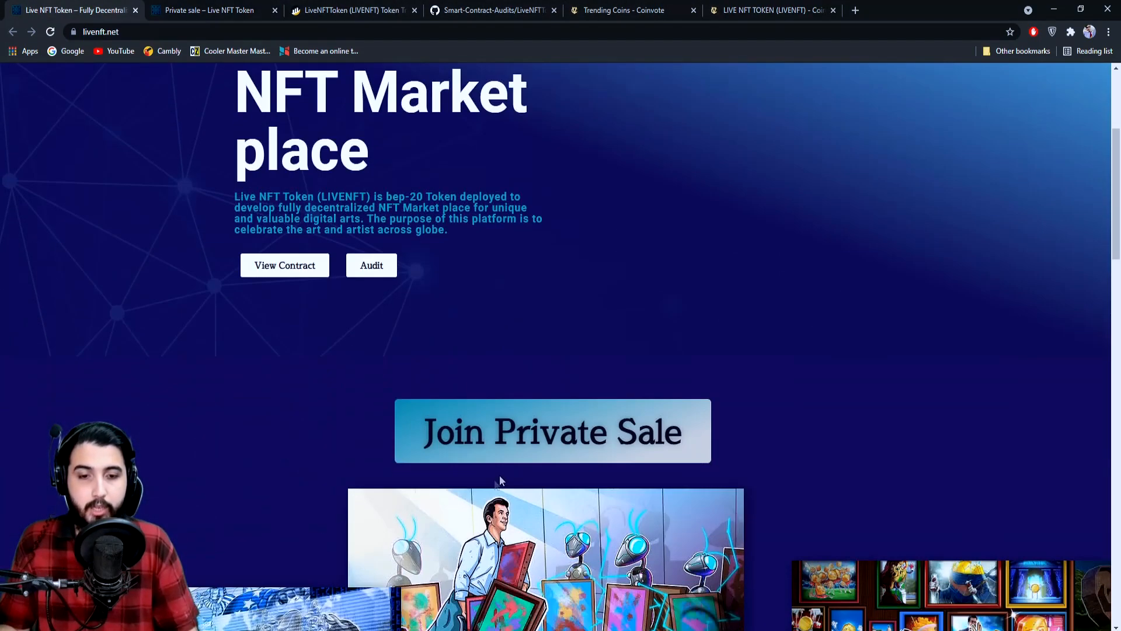
pyautogui.click(551, 430)
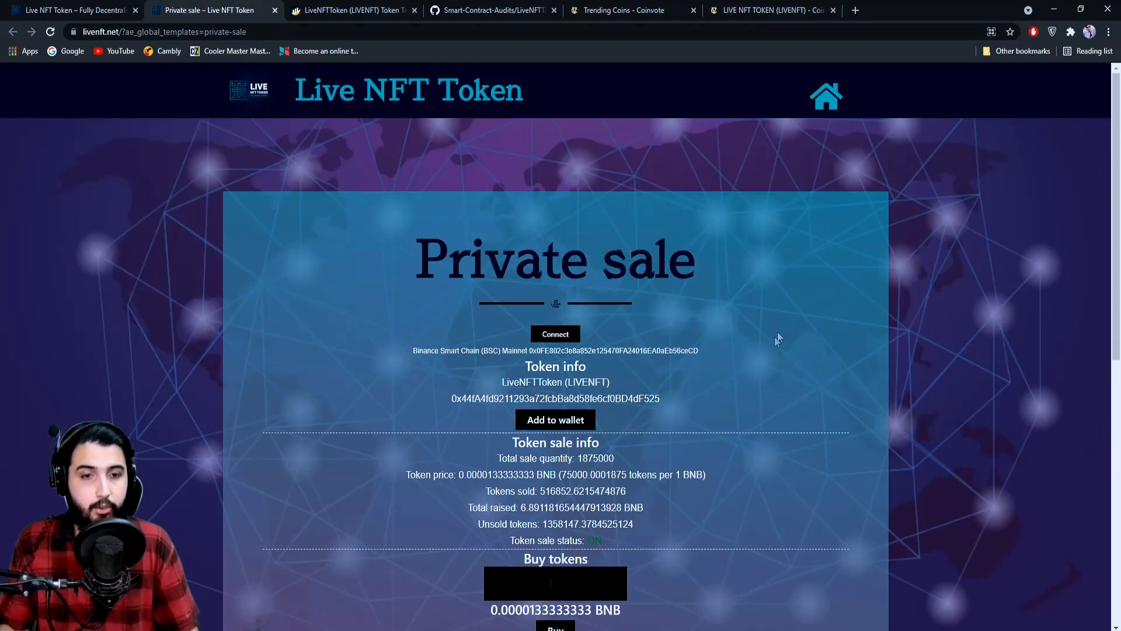
pyautogui.scroll(-3)
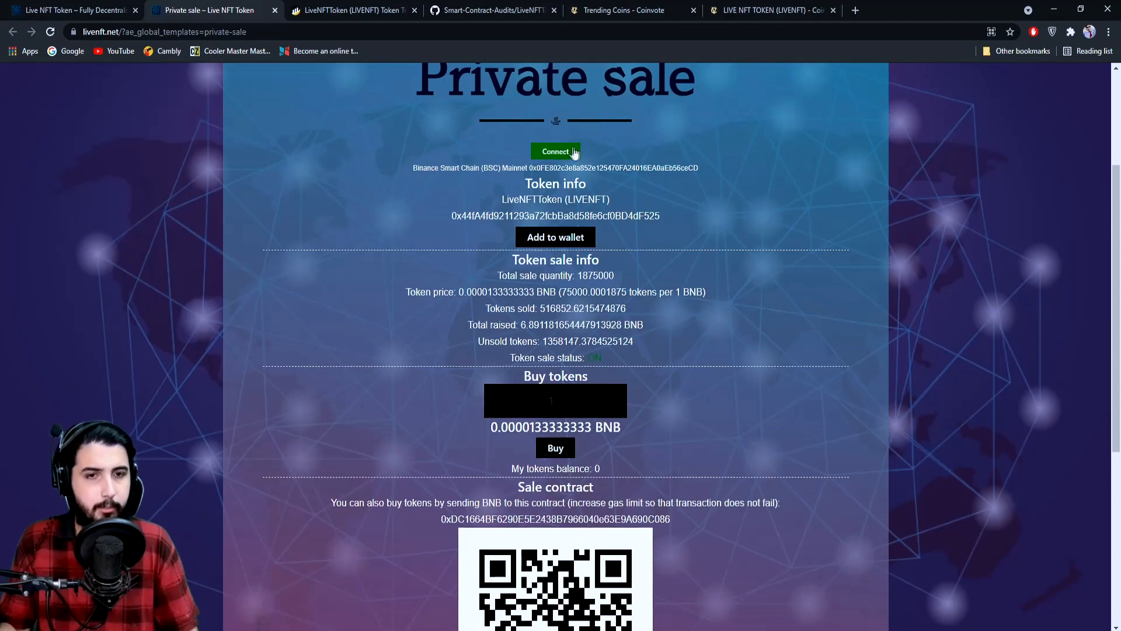
pyautogui.scroll(-3)
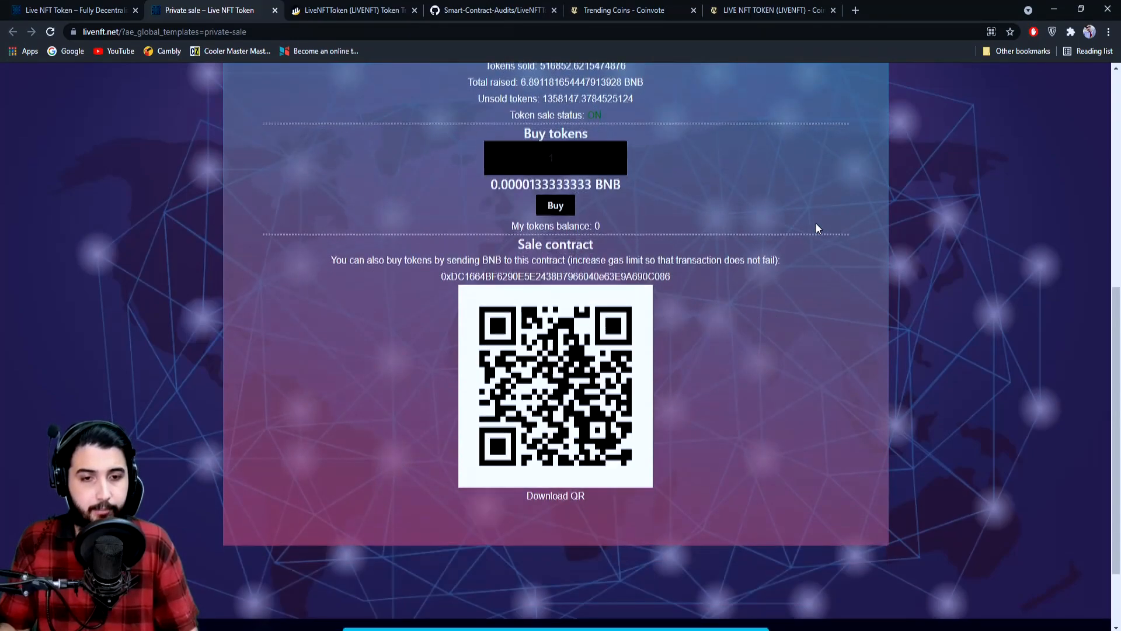
pyautogui.scroll(3)
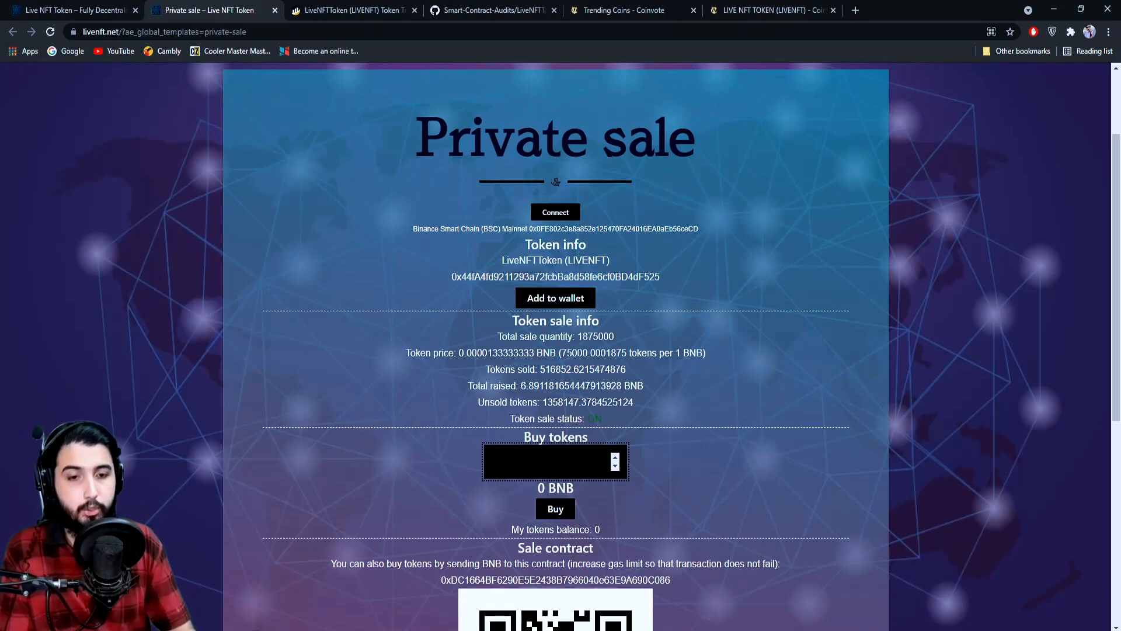
# Step: Enter 100 tokens in the buy form, giving a cost of 0.00133333333 BNB
pyautogui.write('100')
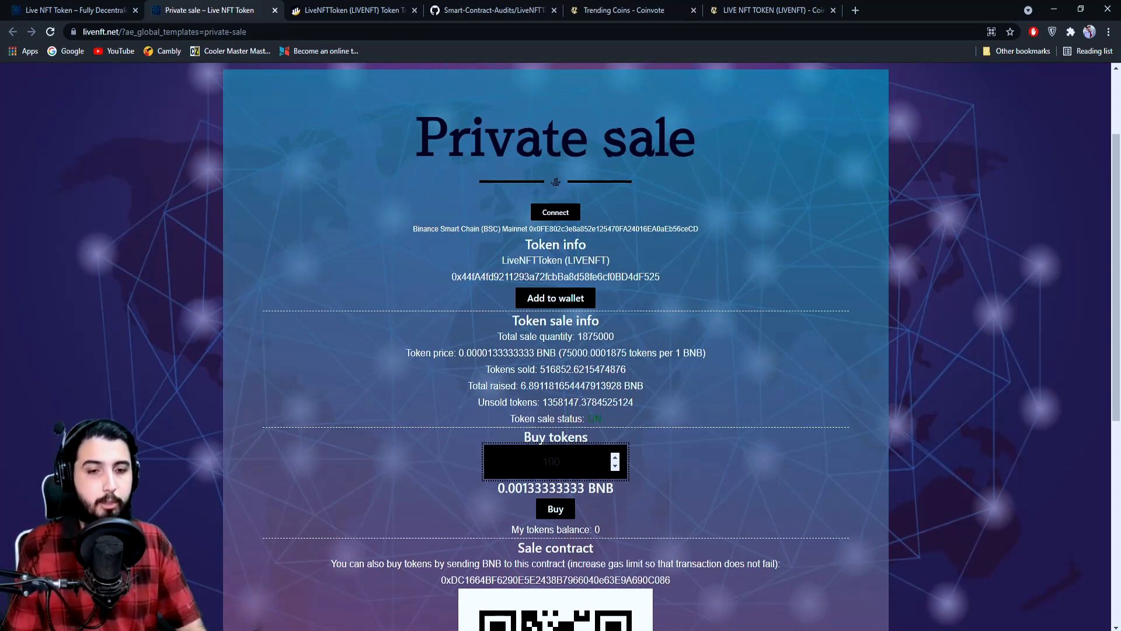
pyautogui.moveTo(624, 486)
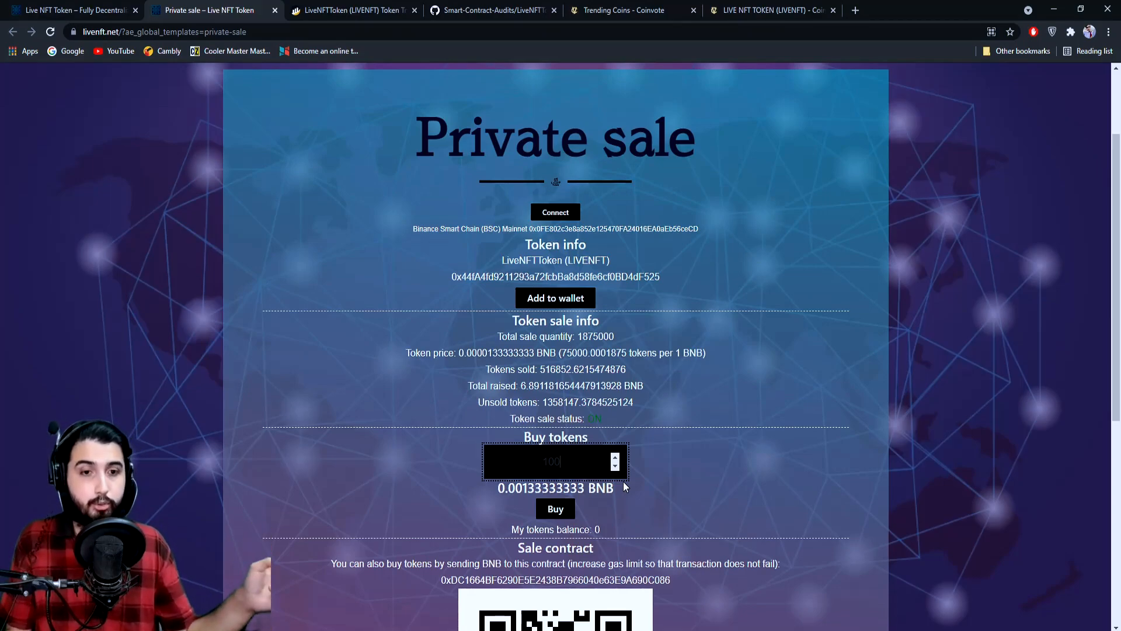
pyautogui.scroll(-3)
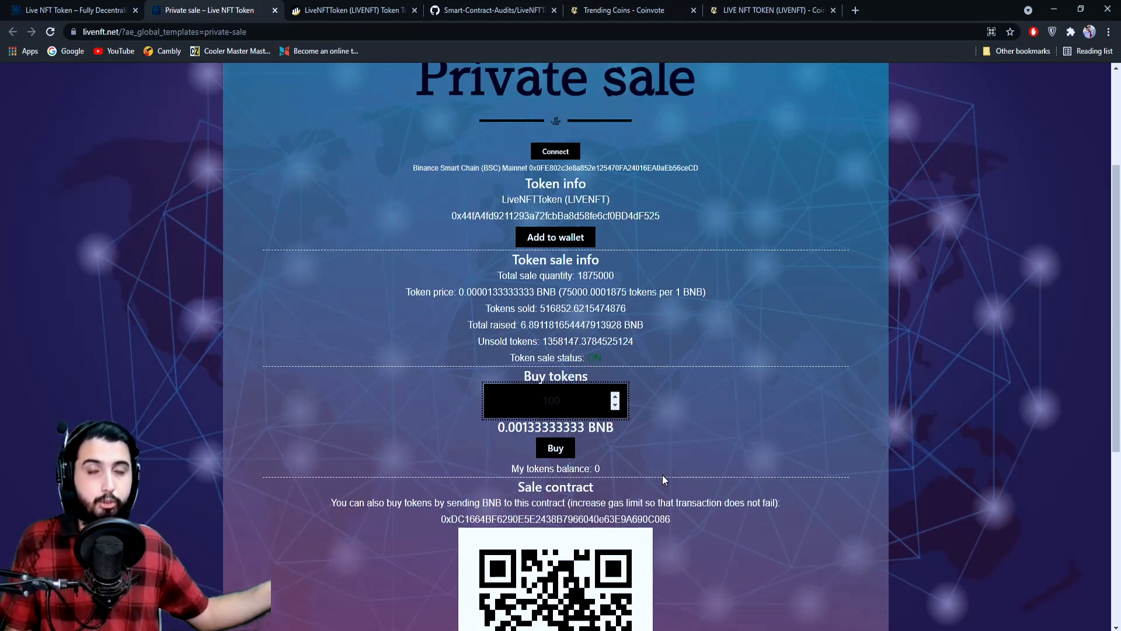
pyautogui.click(551, 401)
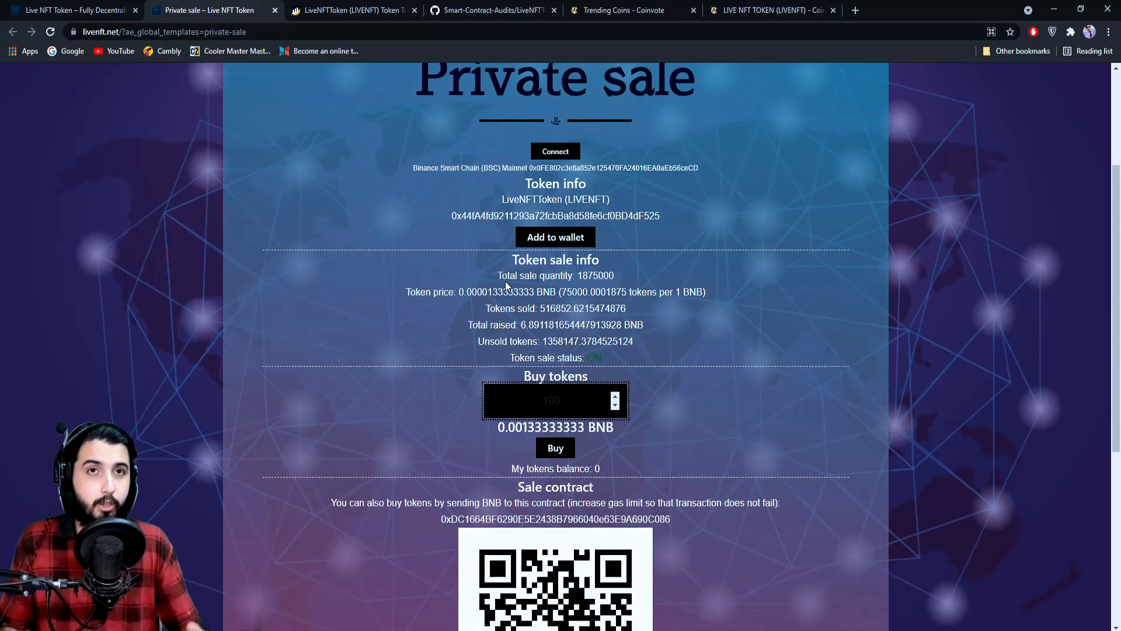
# Step: Click the private sale form again, then switch back to the Live NFT Token homepage tab
pyautogui.click(551, 400)
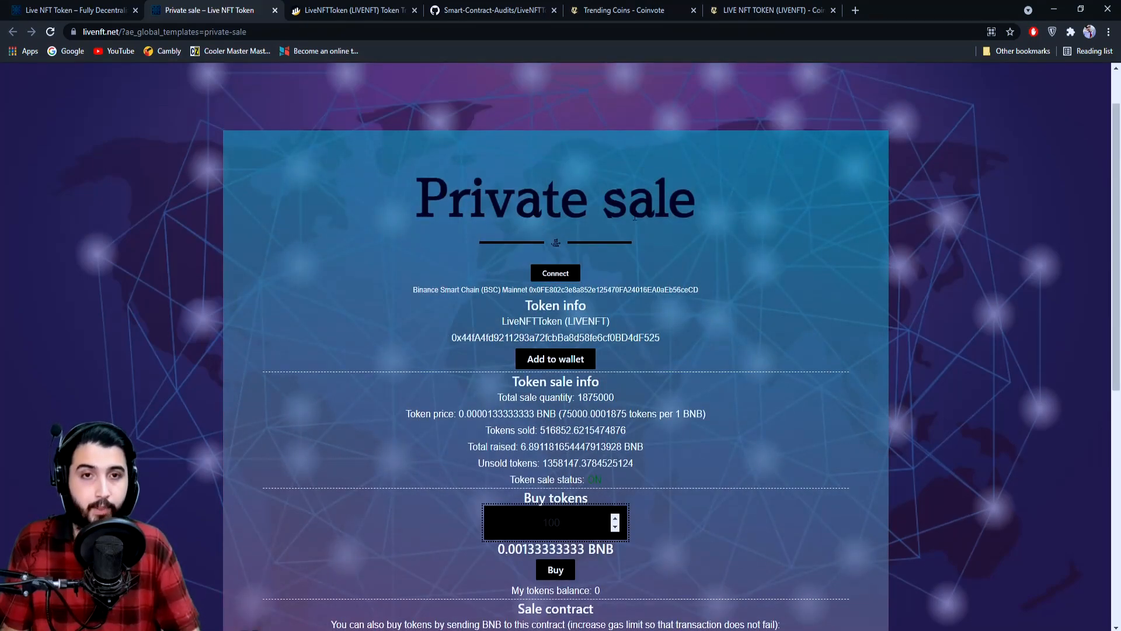
pyautogui.click(67, 10)
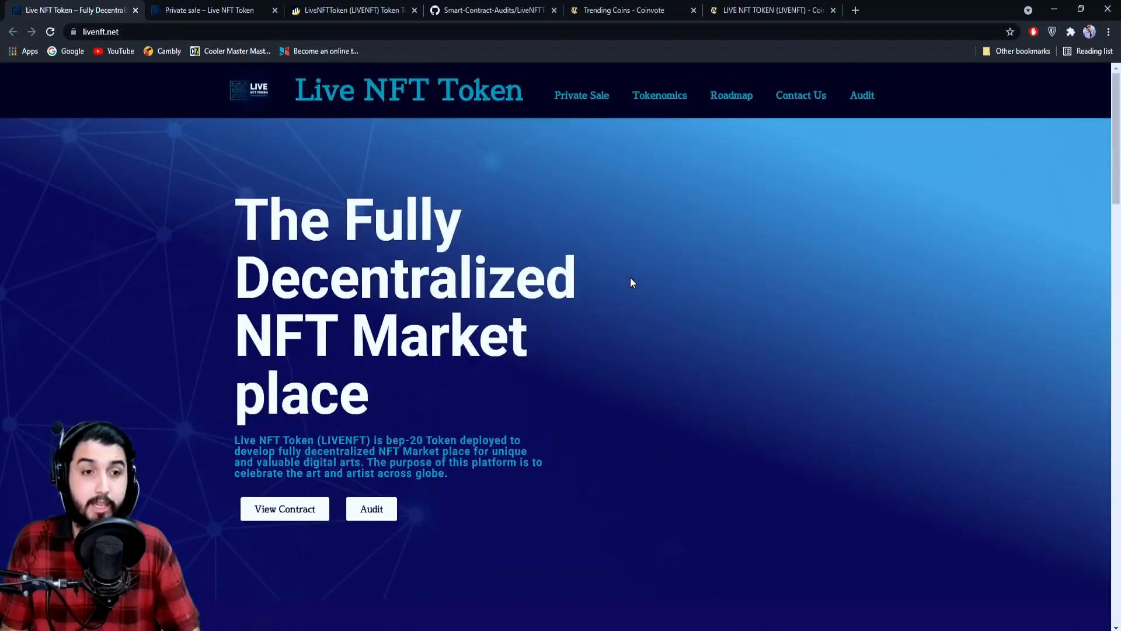
pyautogui.moveTo(185, 290)
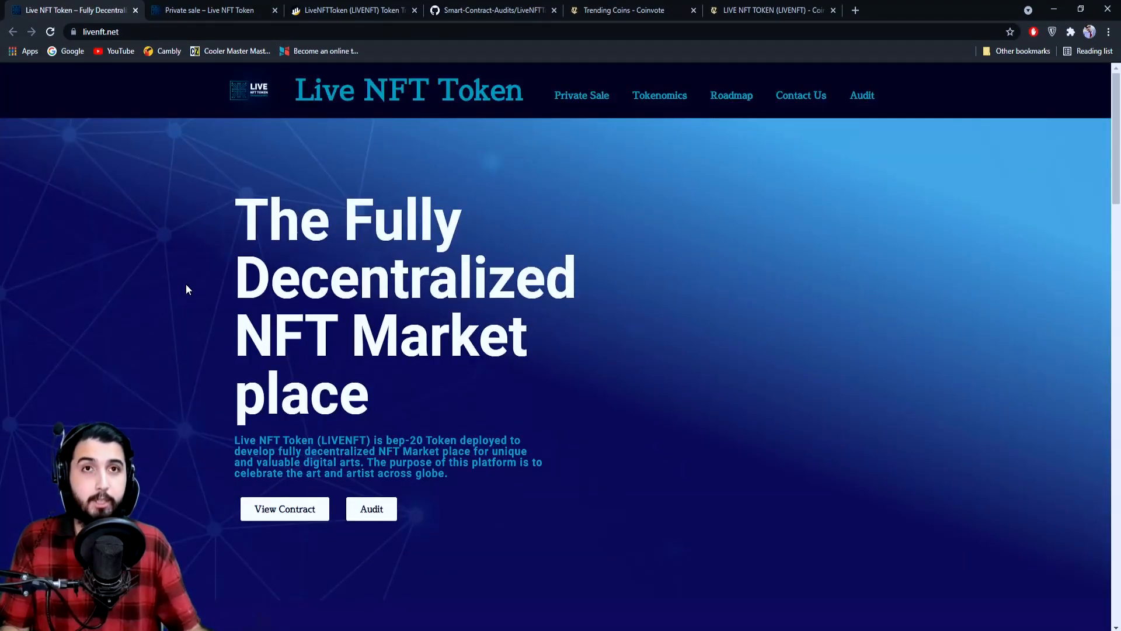